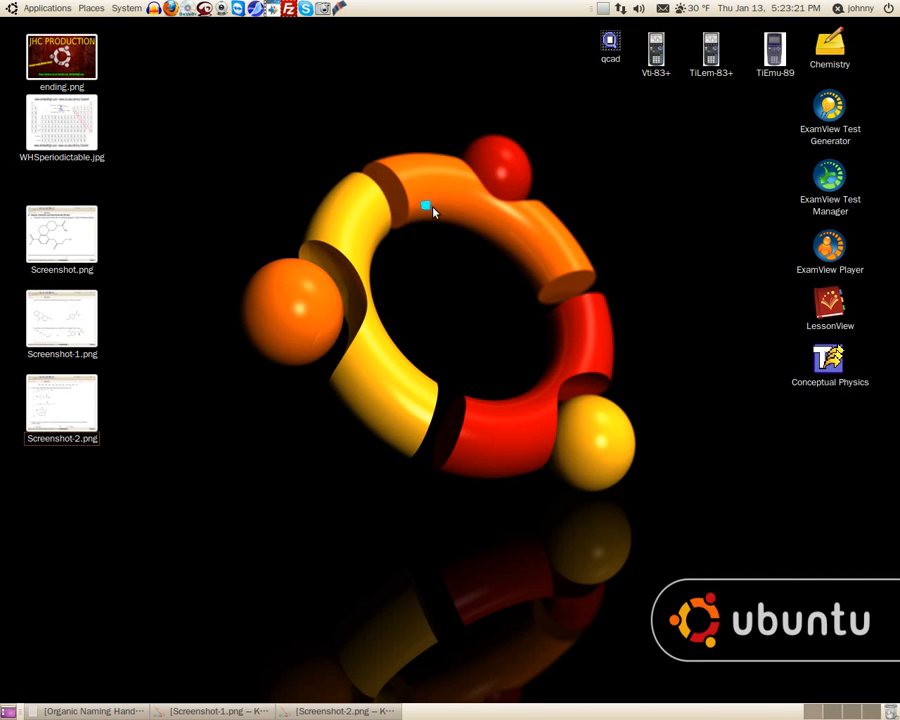
mouse_move(431, 210)
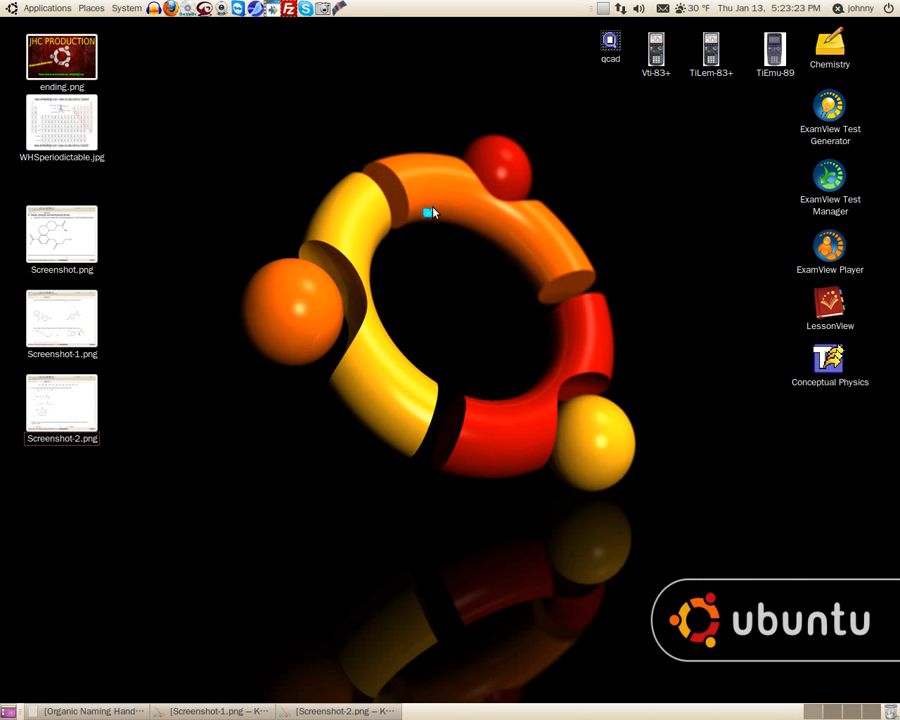
mouse_move(140, 615)
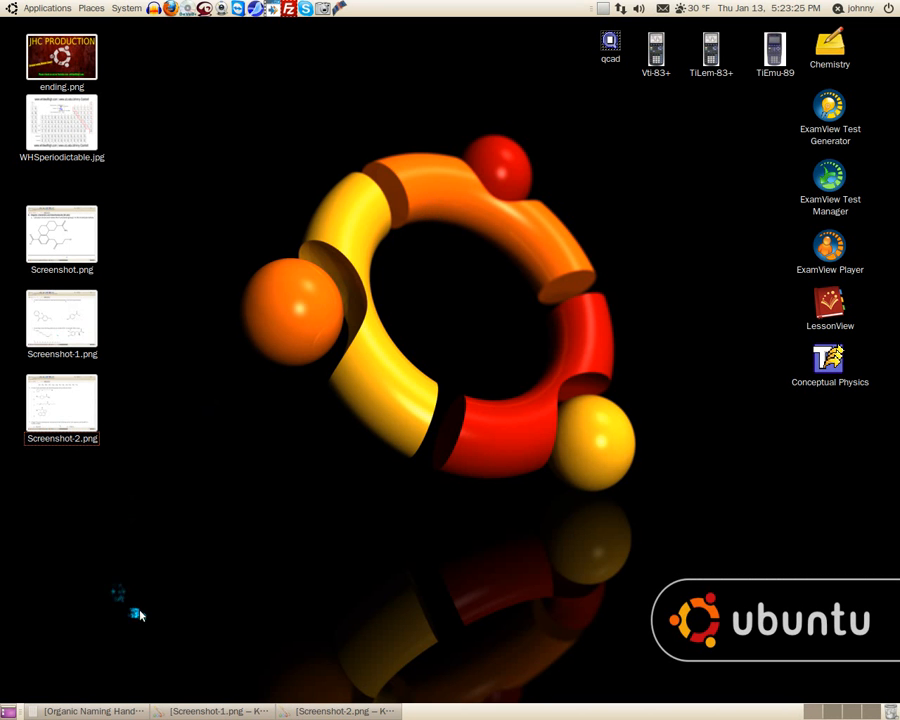
Bring the Screenshot-1.png KolourPaint window to the front from the taskbar
left_click(90, 711)
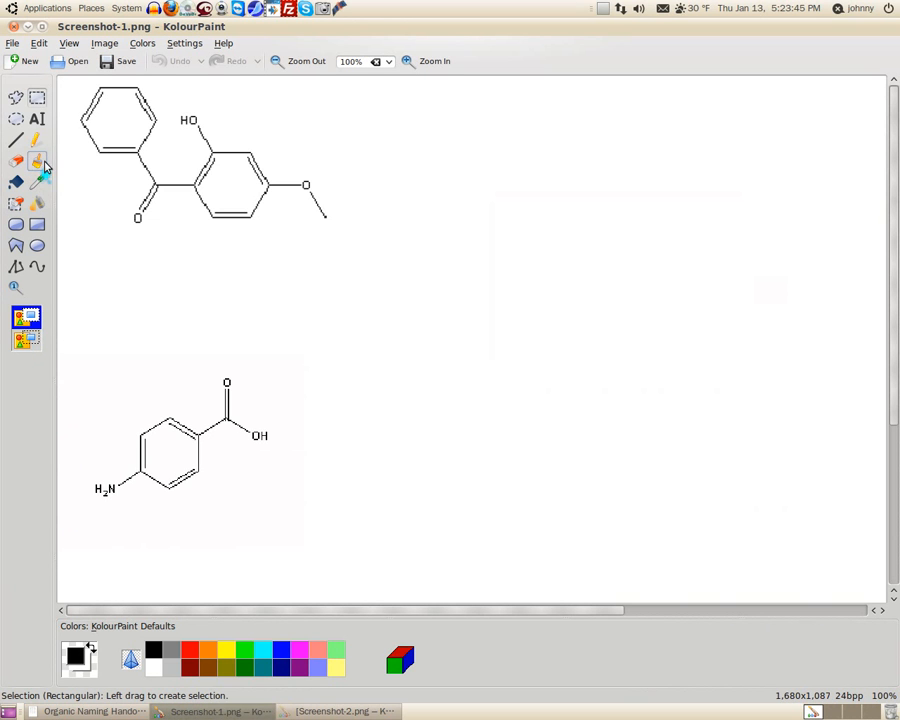
Draw a red brush circle around the HO group on the upper molecule
left_click(37, 161)
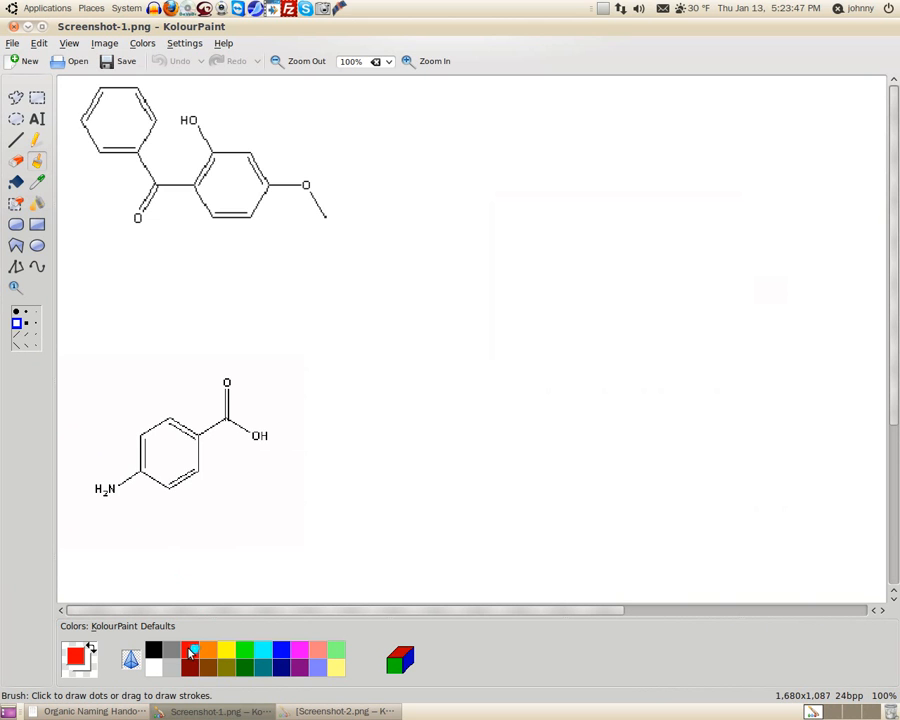
left_click(203, 127)
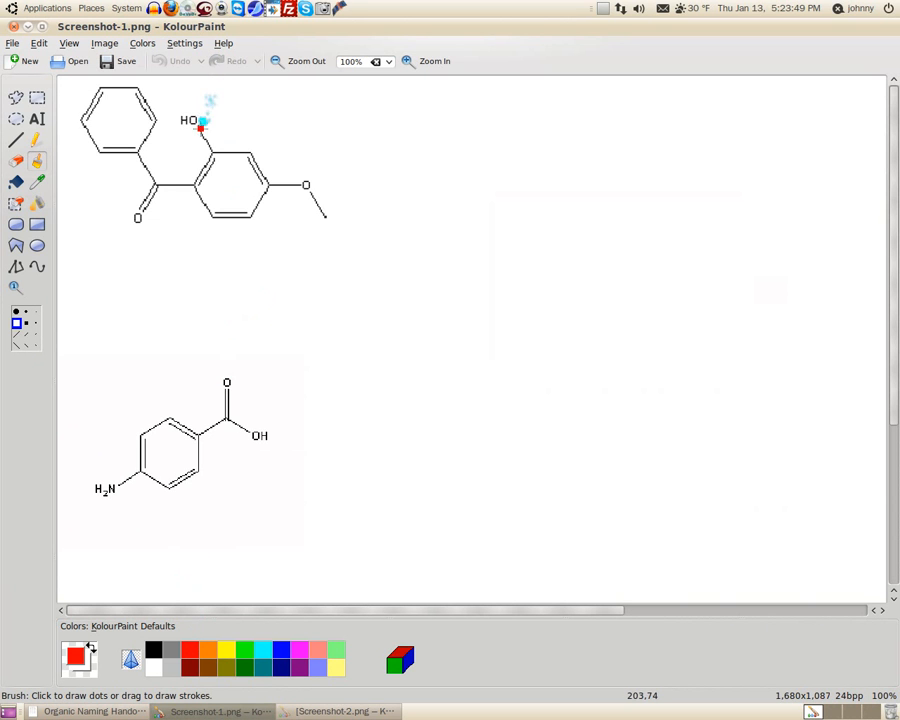
left_click_drag(177, 118, 215, 108)
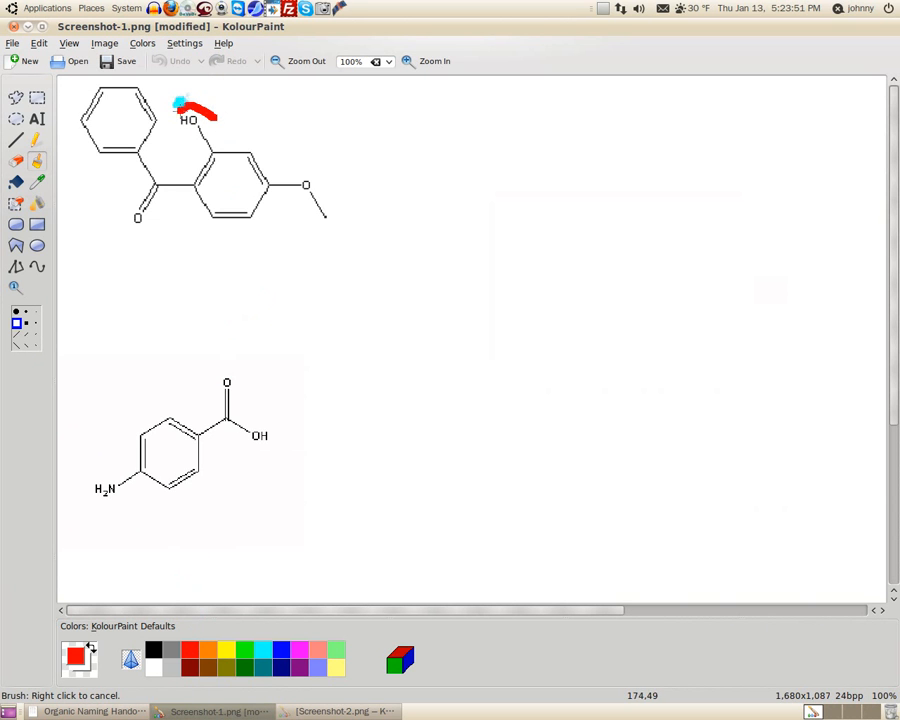
left_click_drag(200, 105, 205, 150)
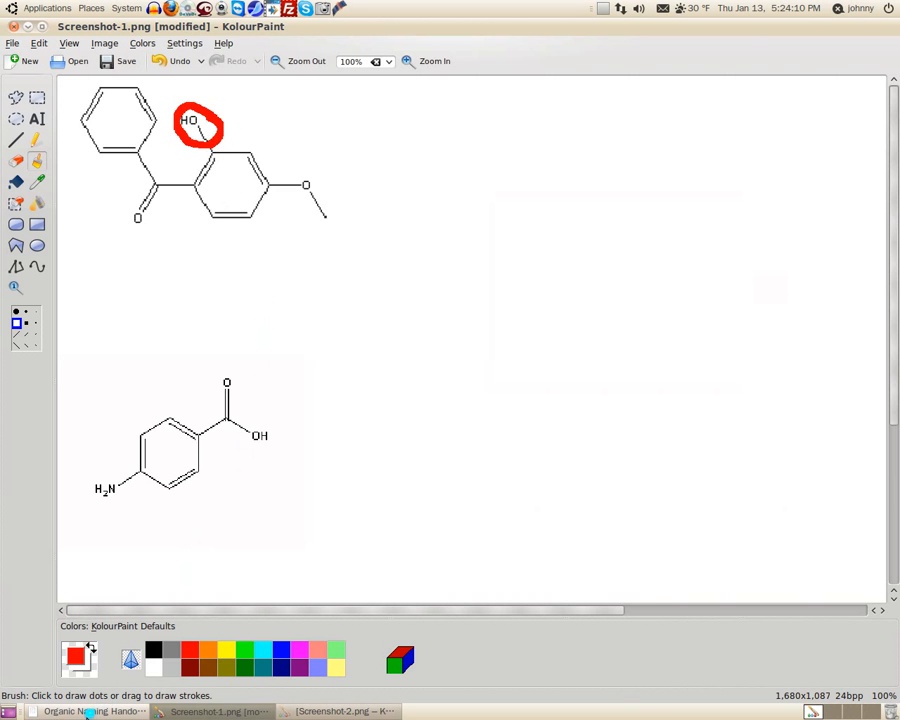
Look up the Alcohol row and its example formula in the Evince handout
left_click(90, 711)
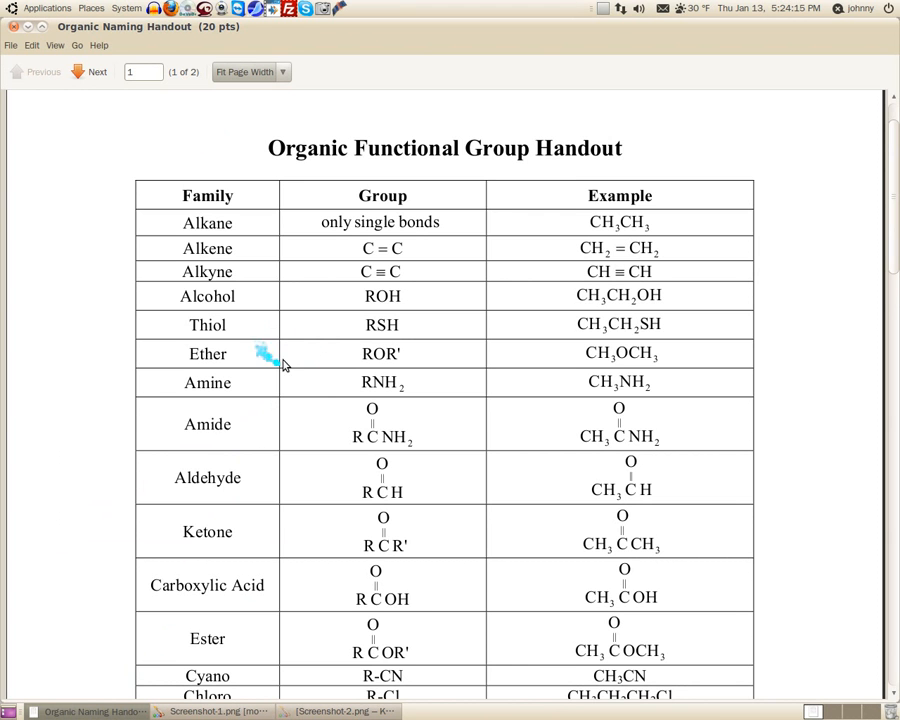
scroll("down", 3)
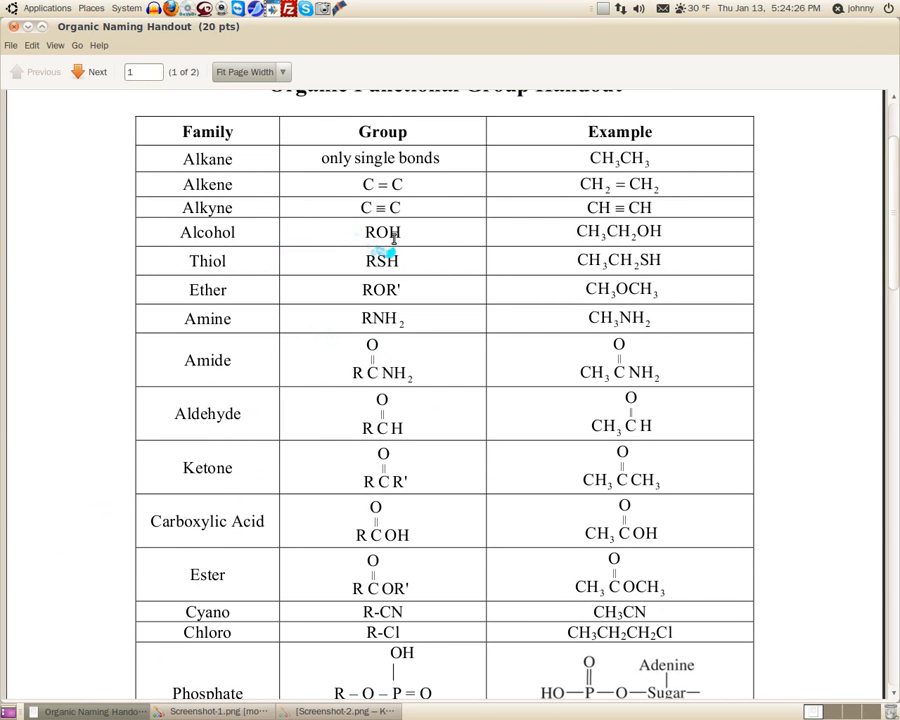
mouse_move(600, 232)
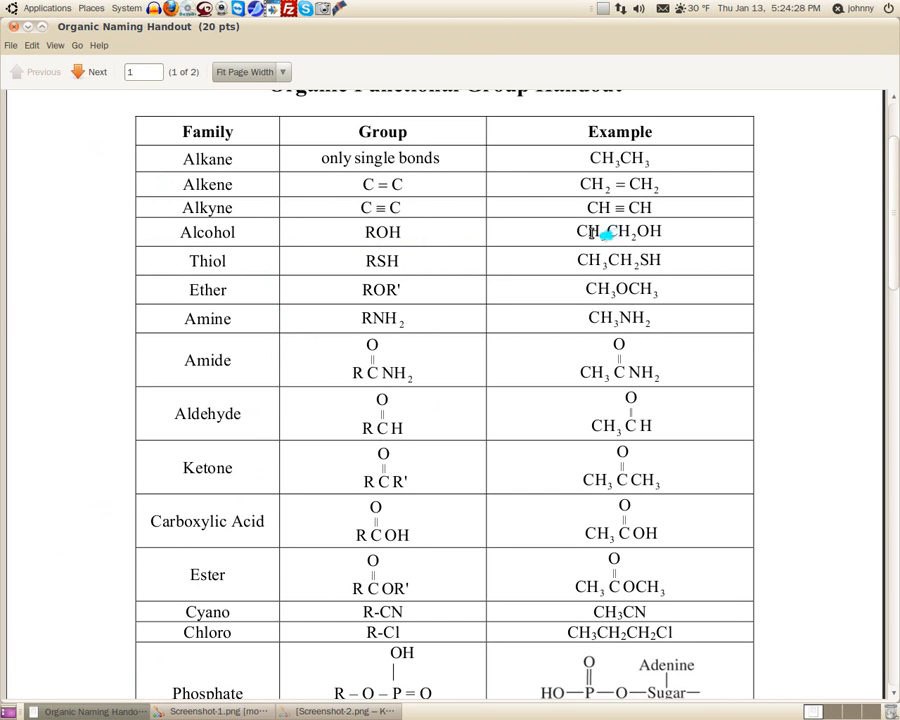
double_click(606, 231)
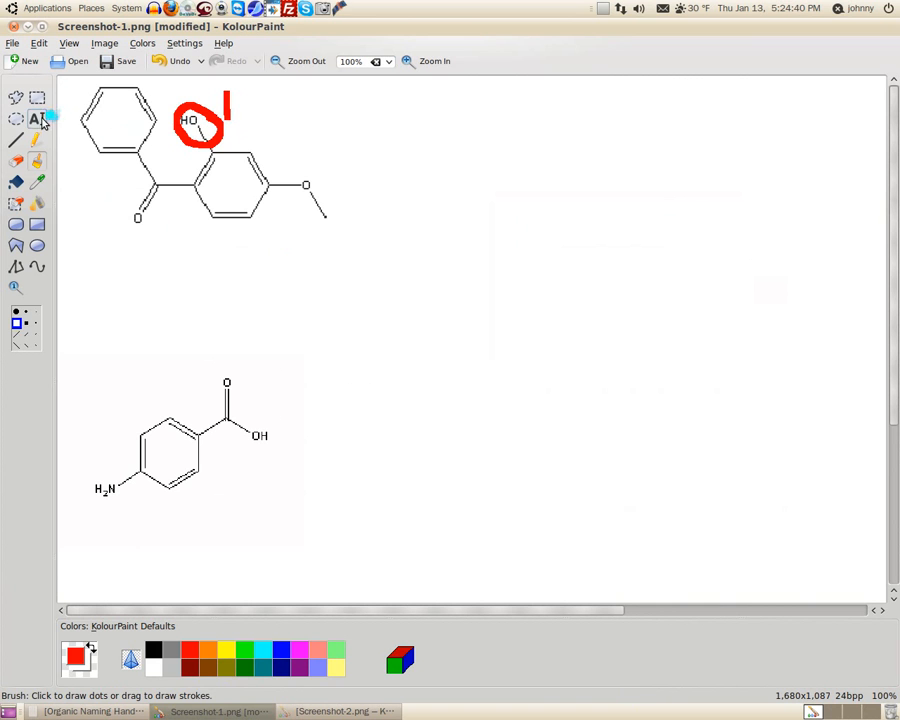
Add the red text label '1. alcohol' right of the upper molecule
left_click_drag(428, 123, 553, 138)
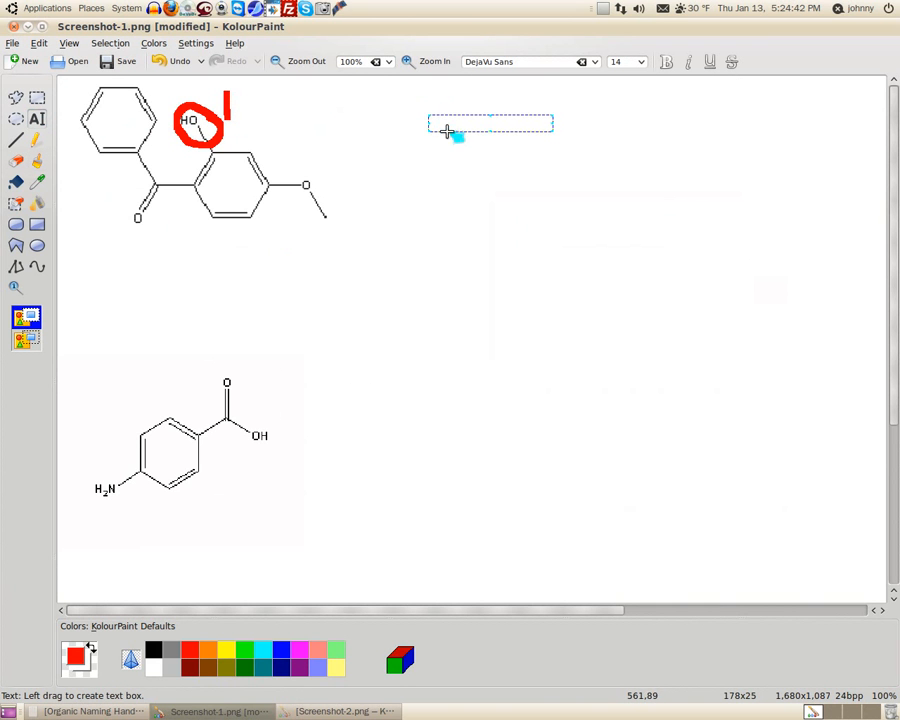
left_click(435, 124)
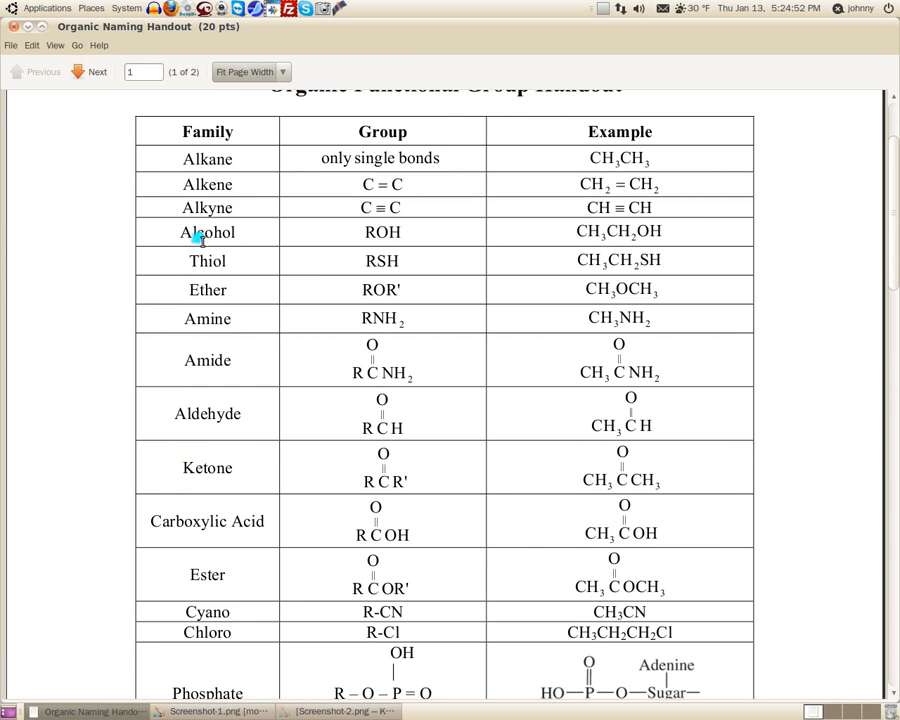
left_click(210, 711)
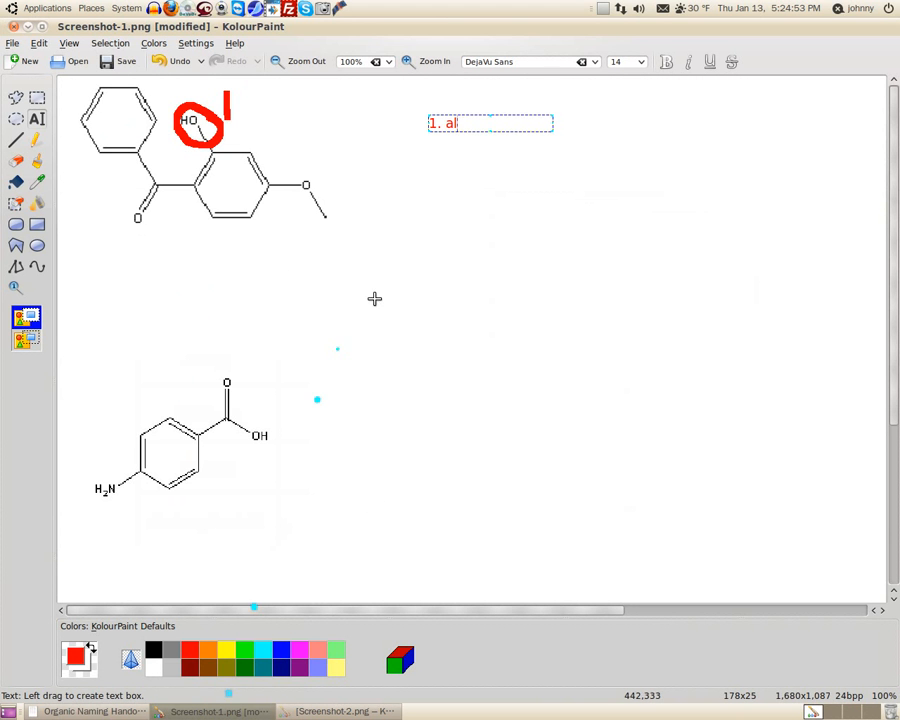
type("coh")
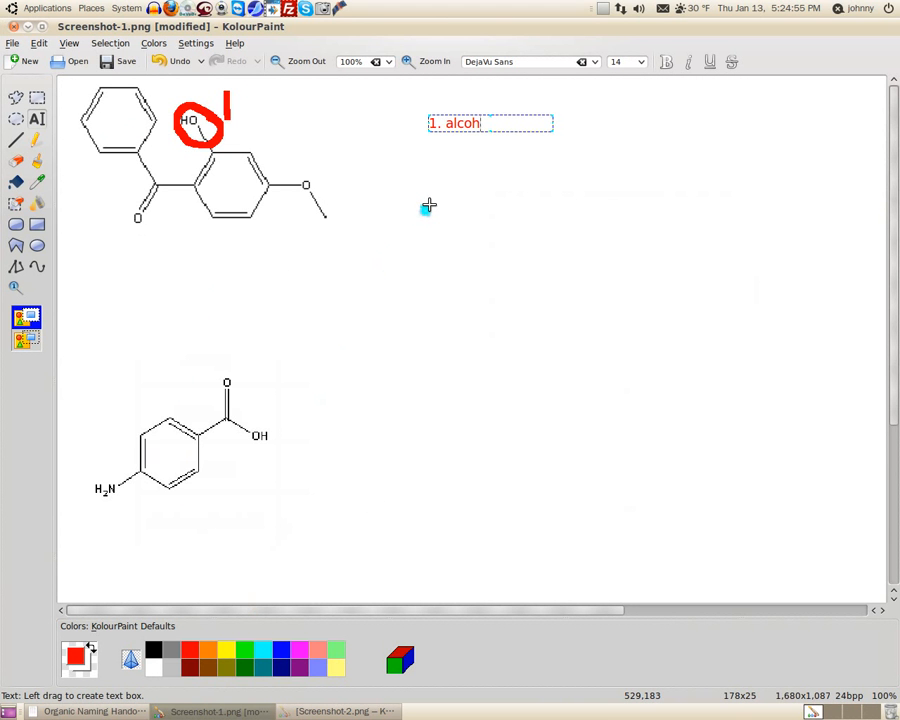
type("ol")
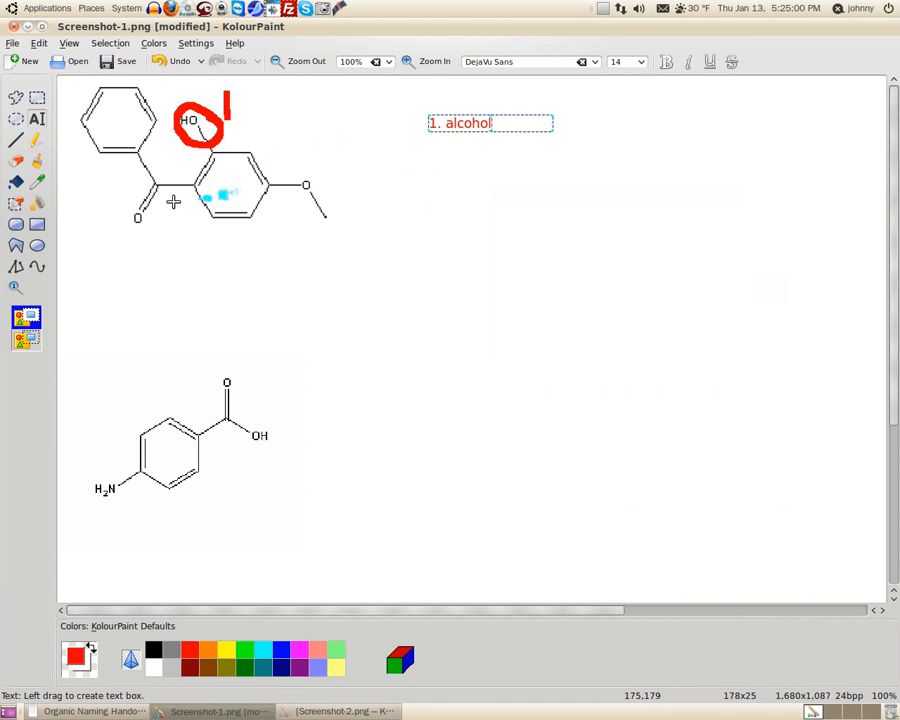
Circle the carbonyl oxygen in red, number it 2, and label it '2. ketone'
left_click(37, 162)
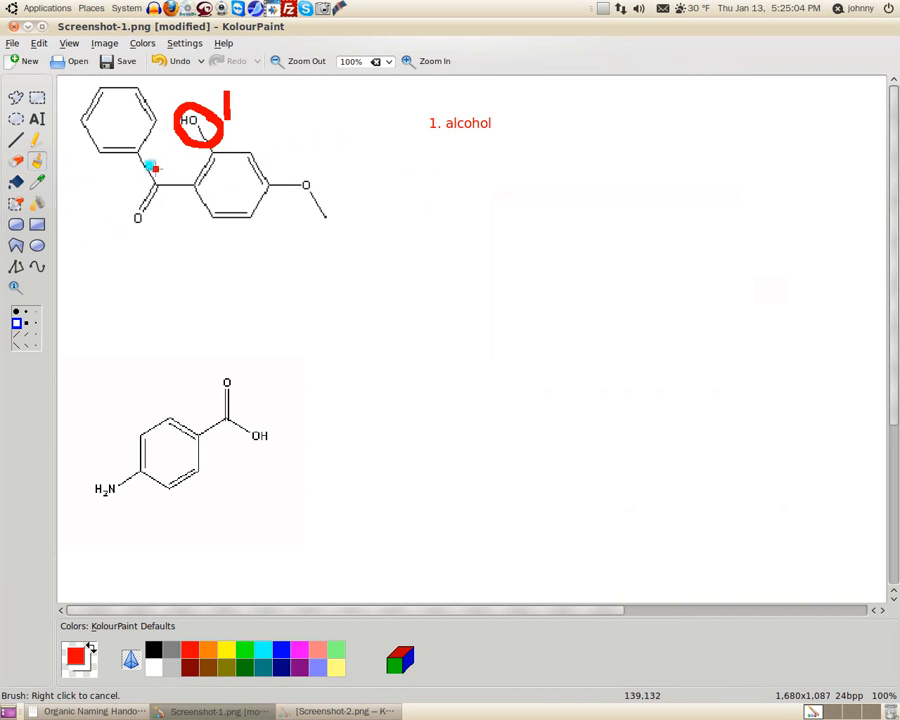
left_click_drag(150, 170, 140, 230)
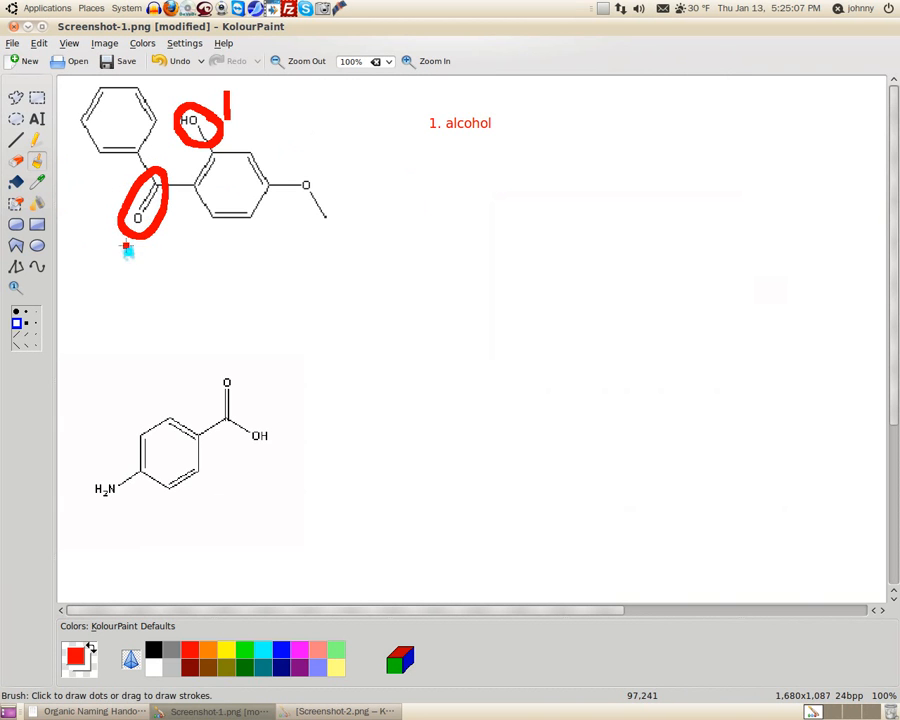
left_click_drag(128, 248, 135, 265)
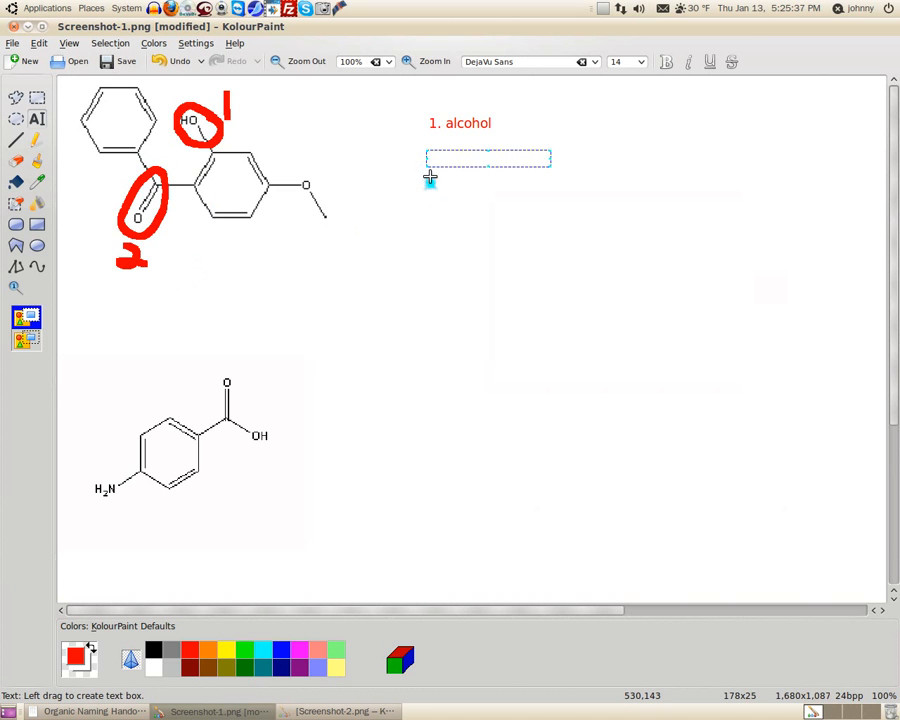
type("2.")
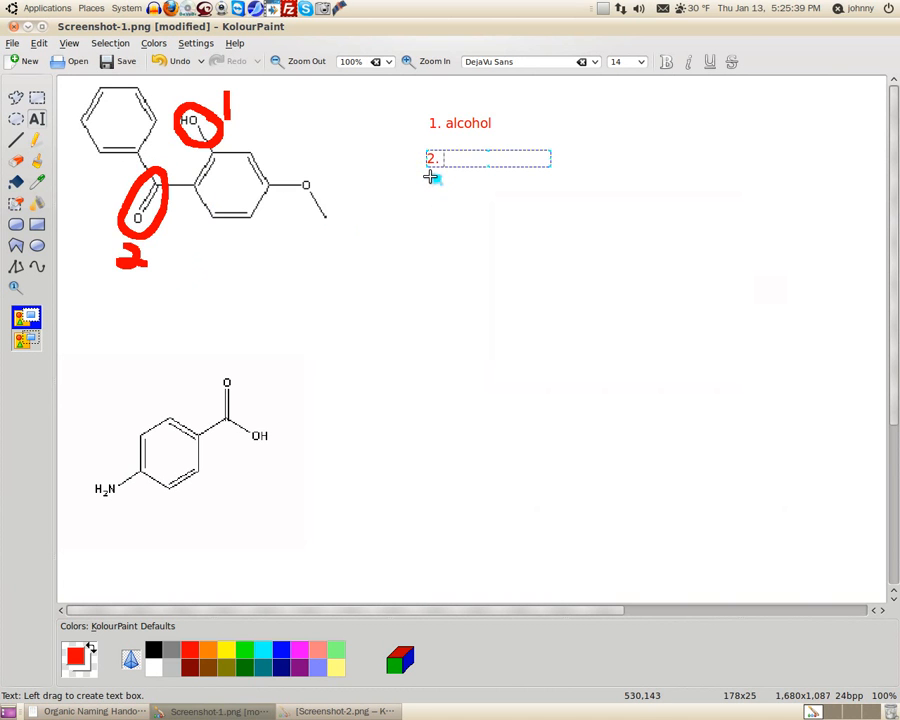
type("ketone")
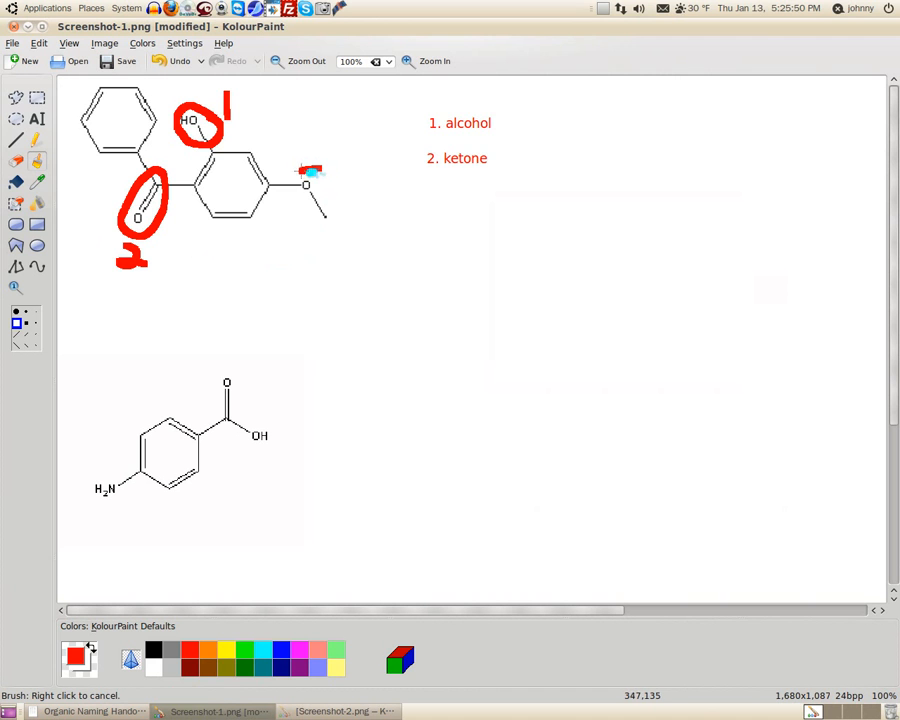
Circle the methoxy oxygen in red and bring the functional group handout back up
left_click_drag(315, 170, 305, 205)
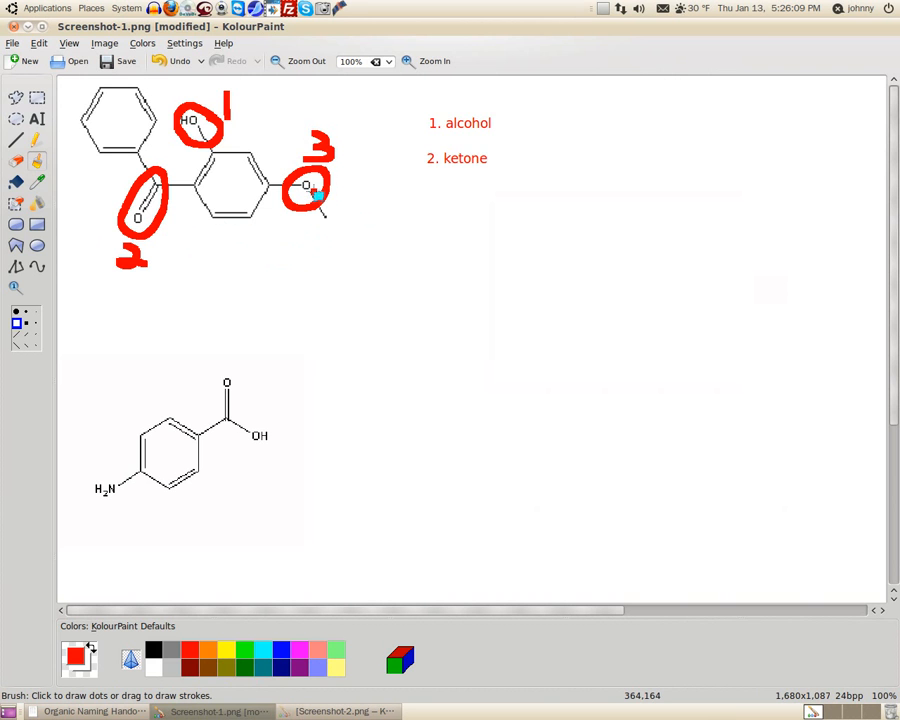
left_click(88, 711)
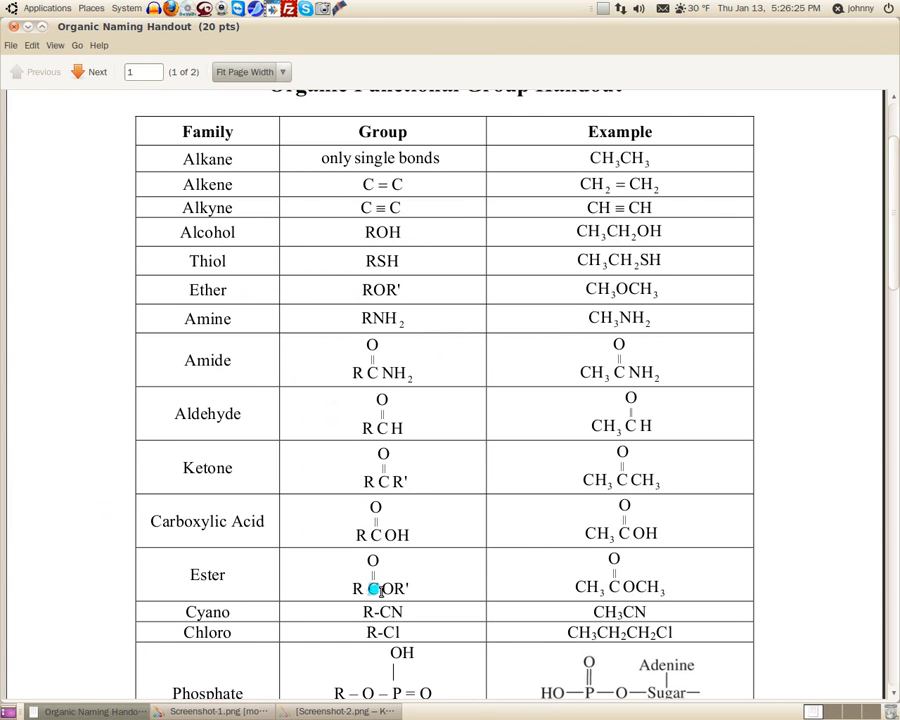
mouse_move(325, 543)
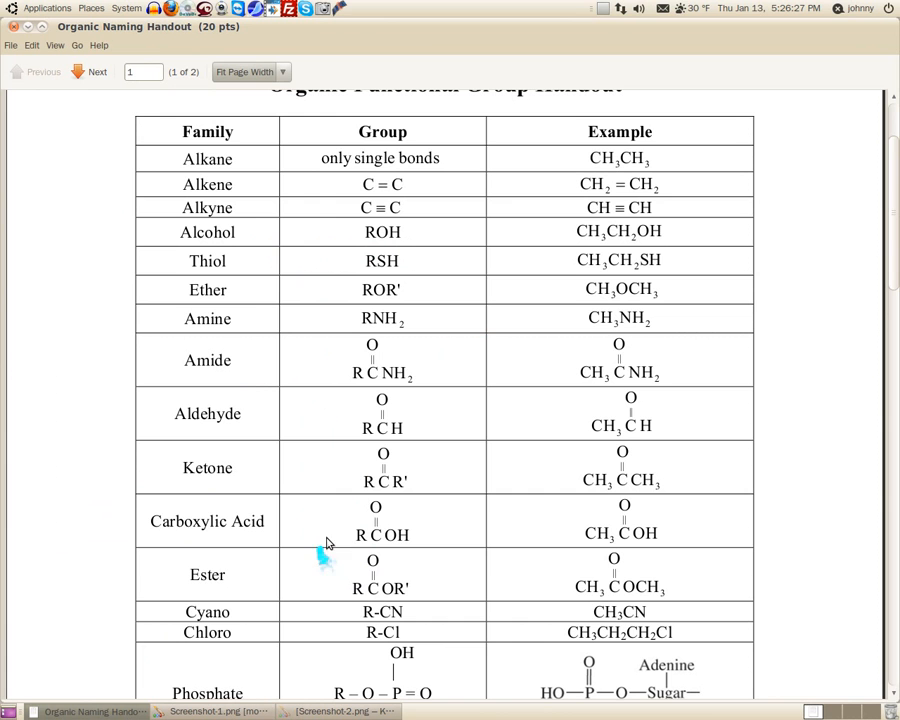
mouse_move(385, 465)
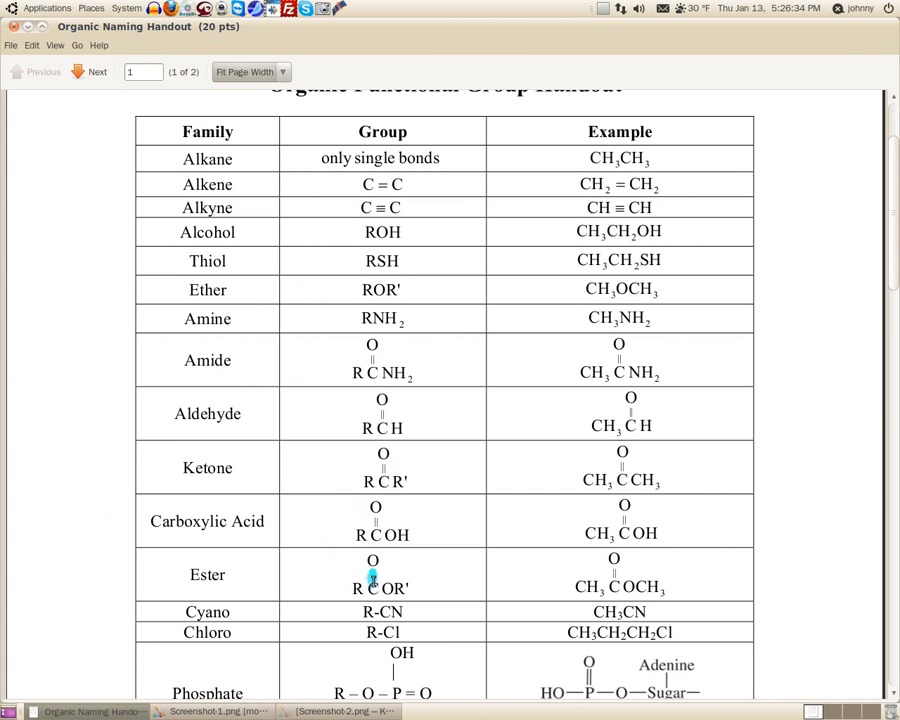
mouse_move(382, 470)
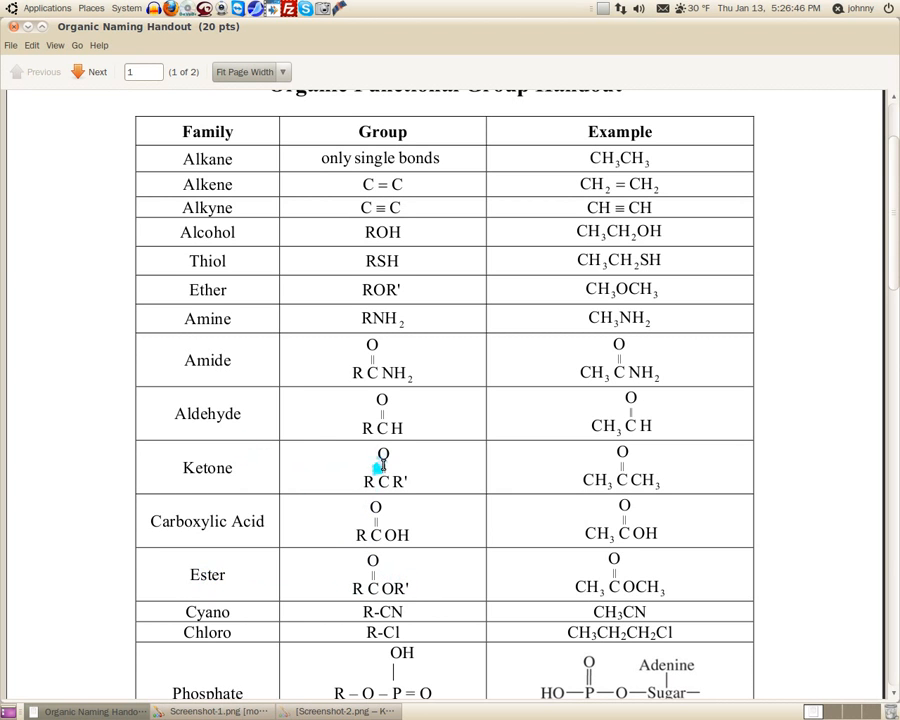
mouse_move(267, 413)
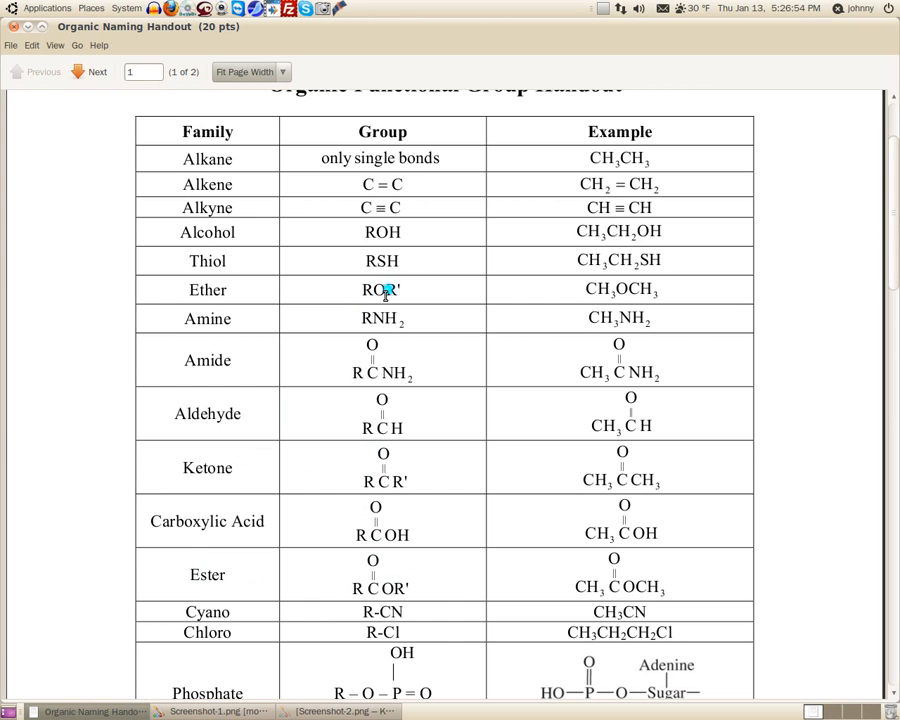
mouse_move(400, 291)
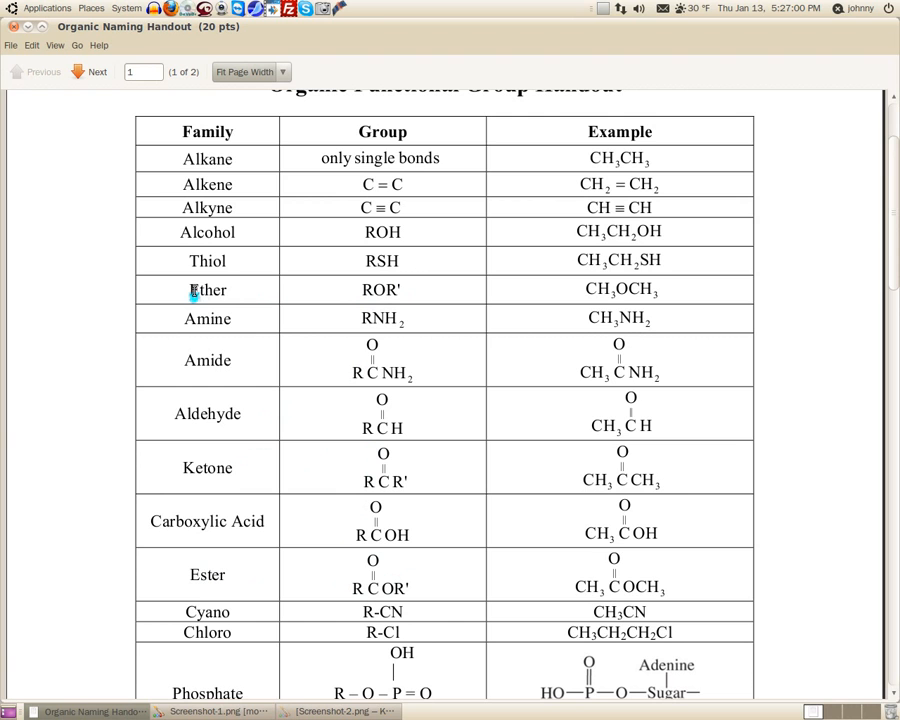
mouse_move(247, 302)
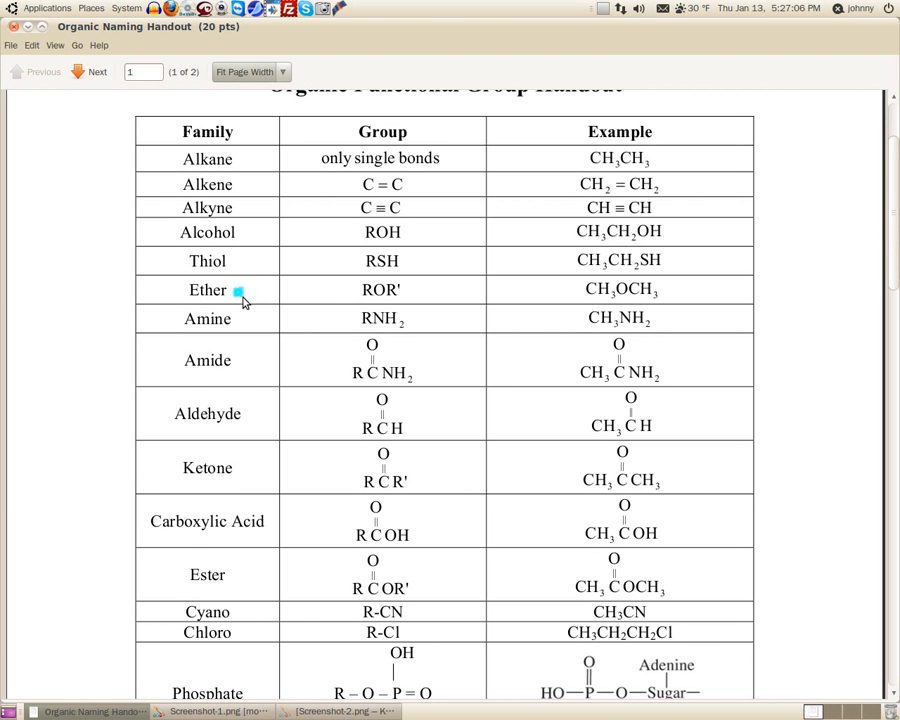
mouse_move(243, 300)
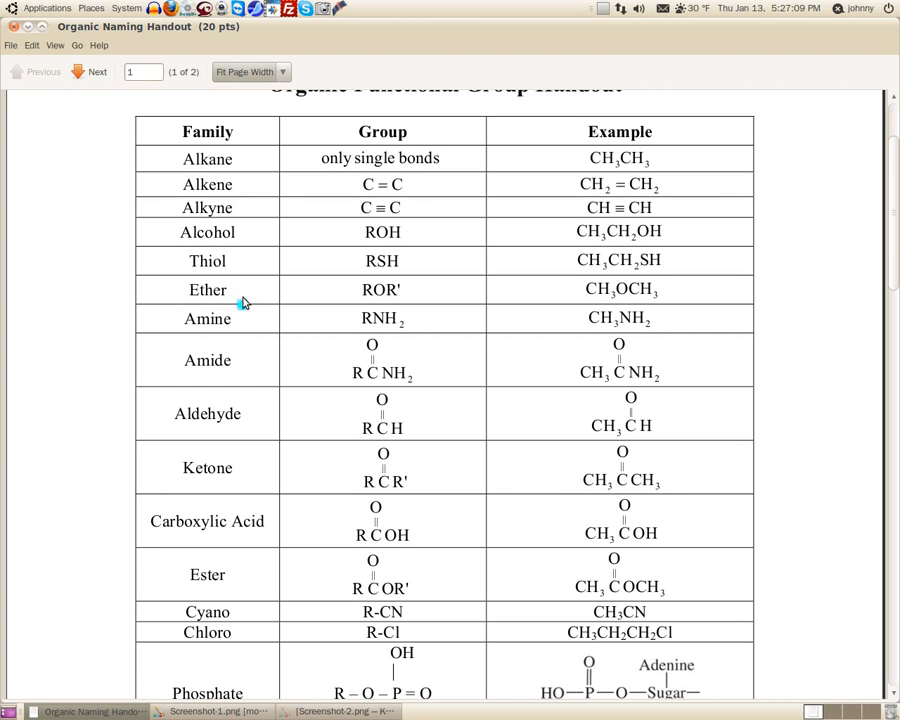
mouse_move(247, 301)
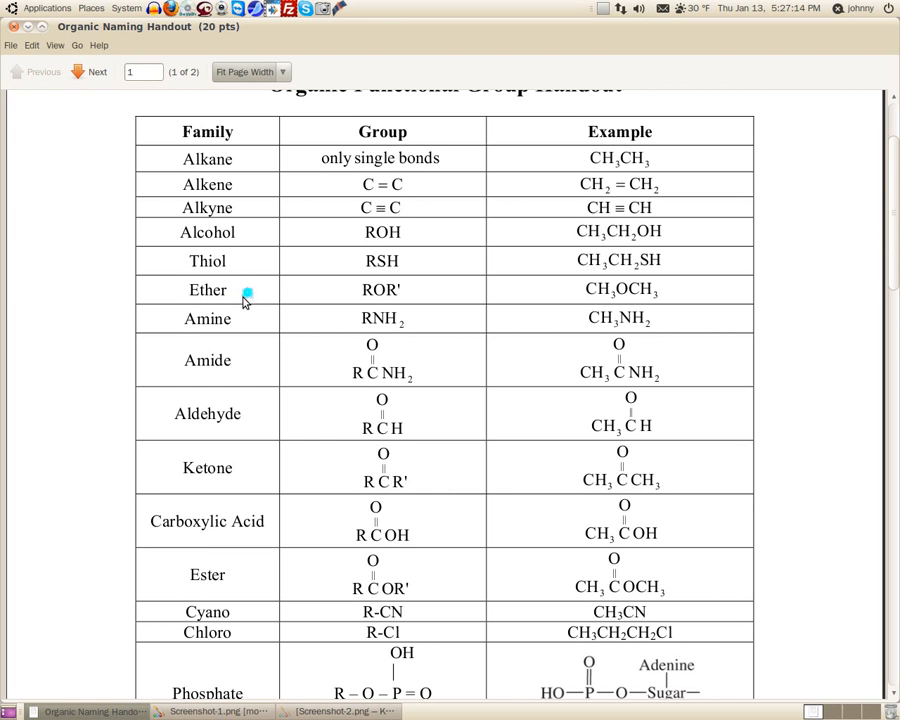
mouse_move(378, 290)
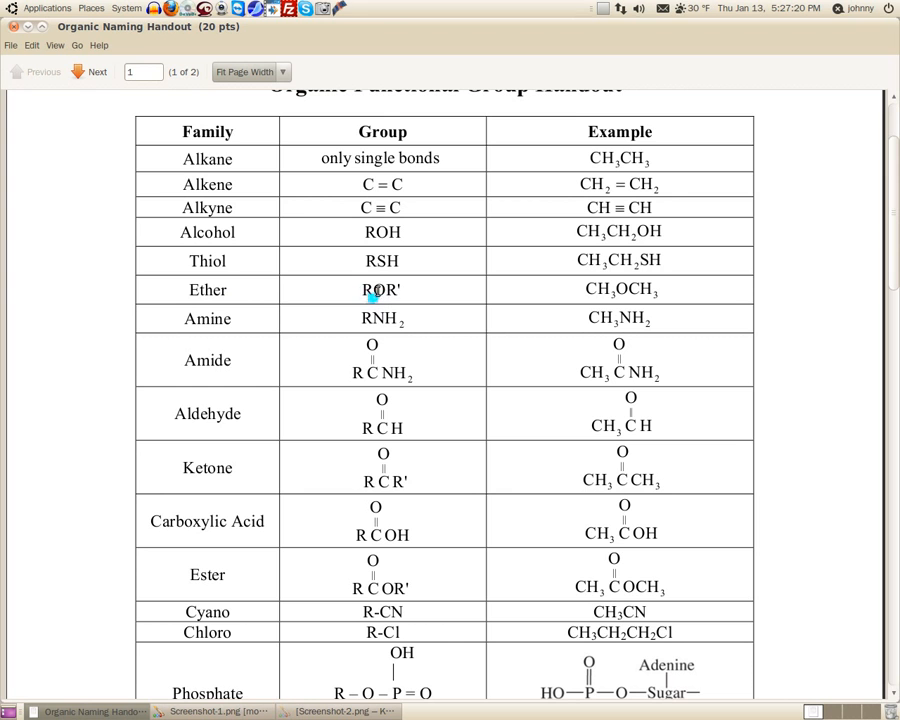
mouse_move(240, 305)
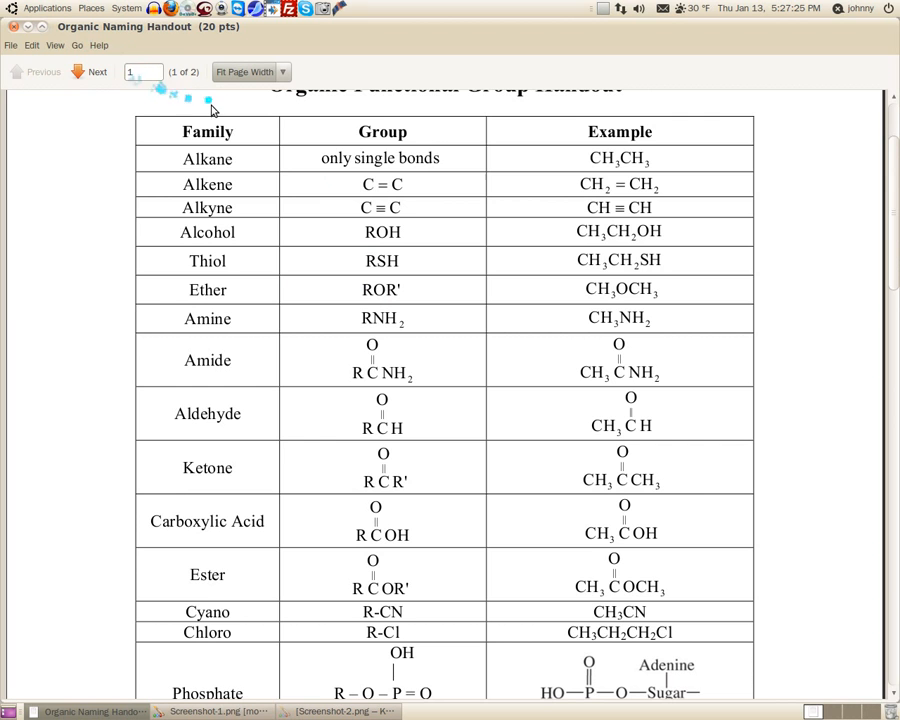
Complete the third list entry as '3. ether' beneath '2. ketone'
left_click(210, 711)
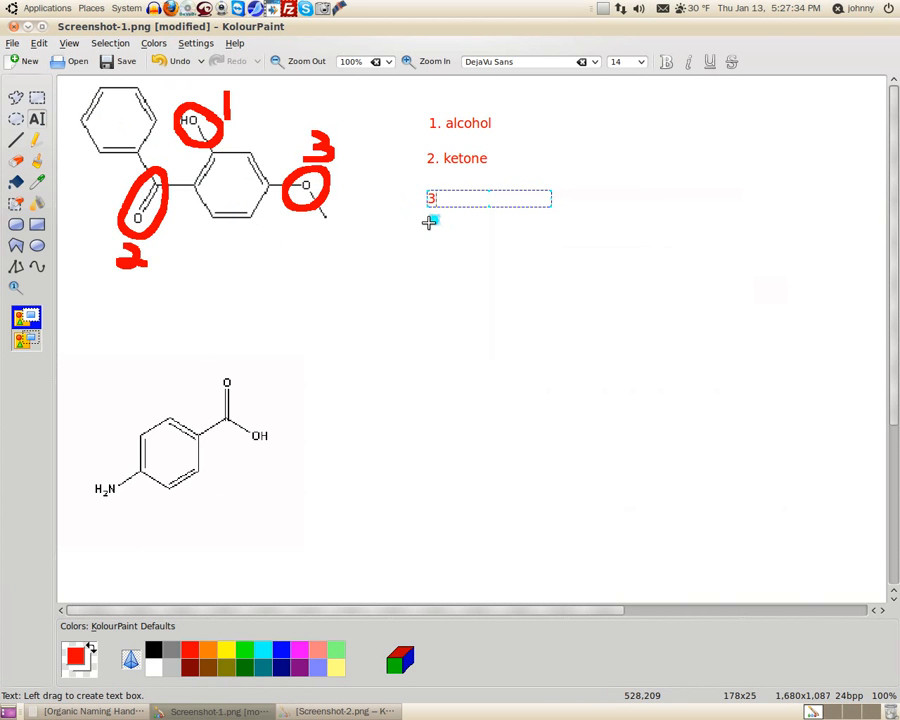
type("e")
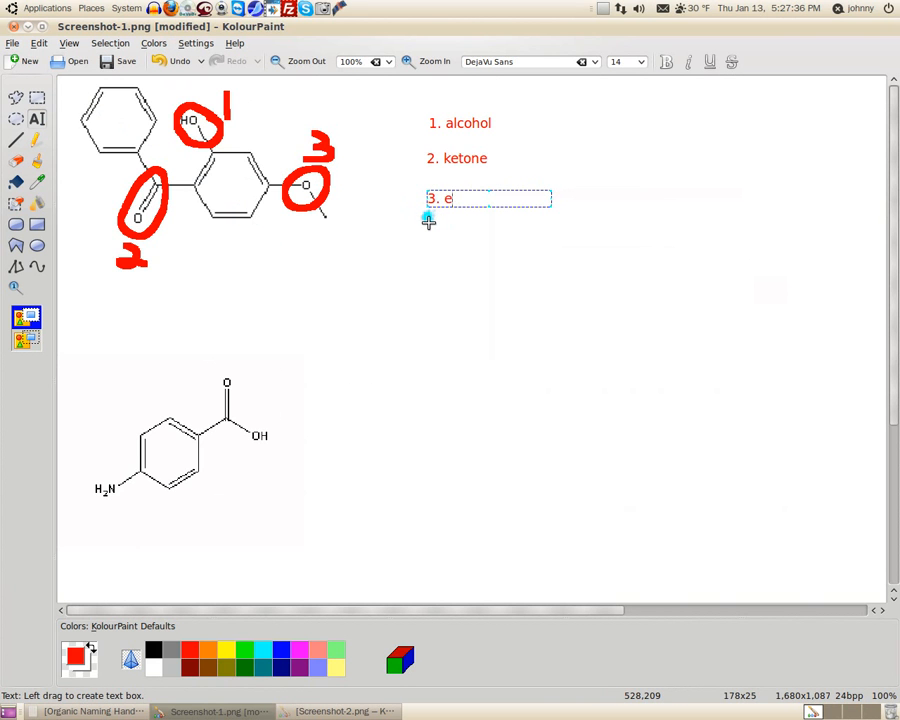
type("ther")
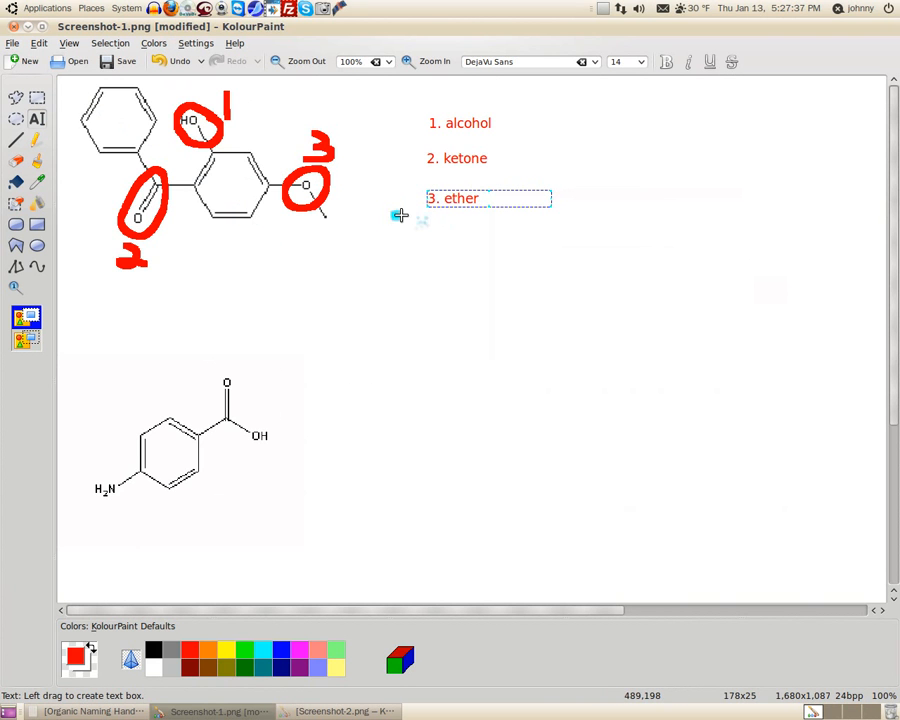
mouse_move(318, 256)
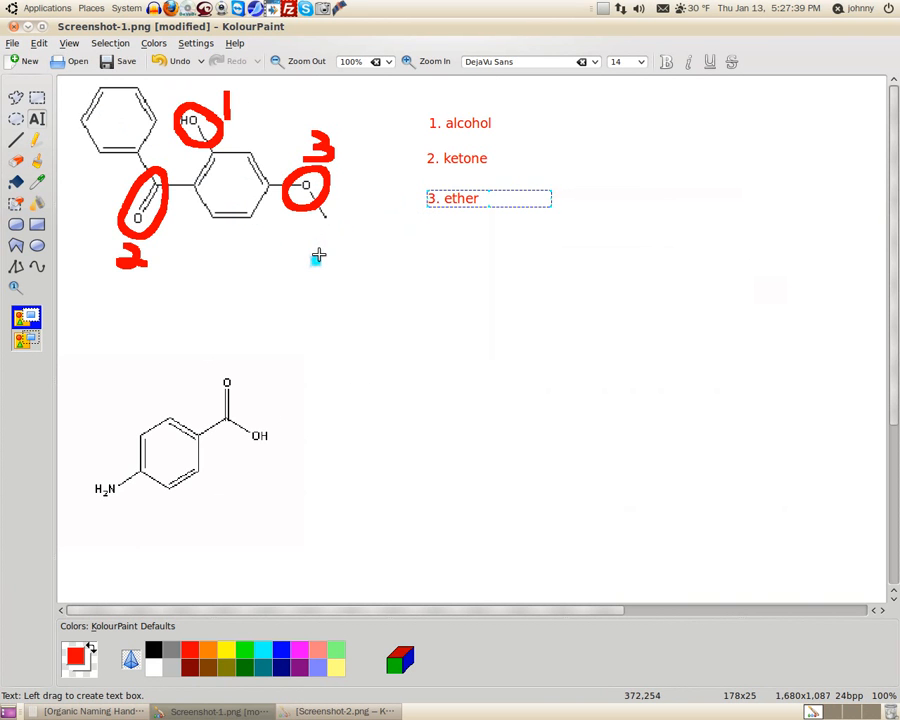
mouse_move(259, 254)
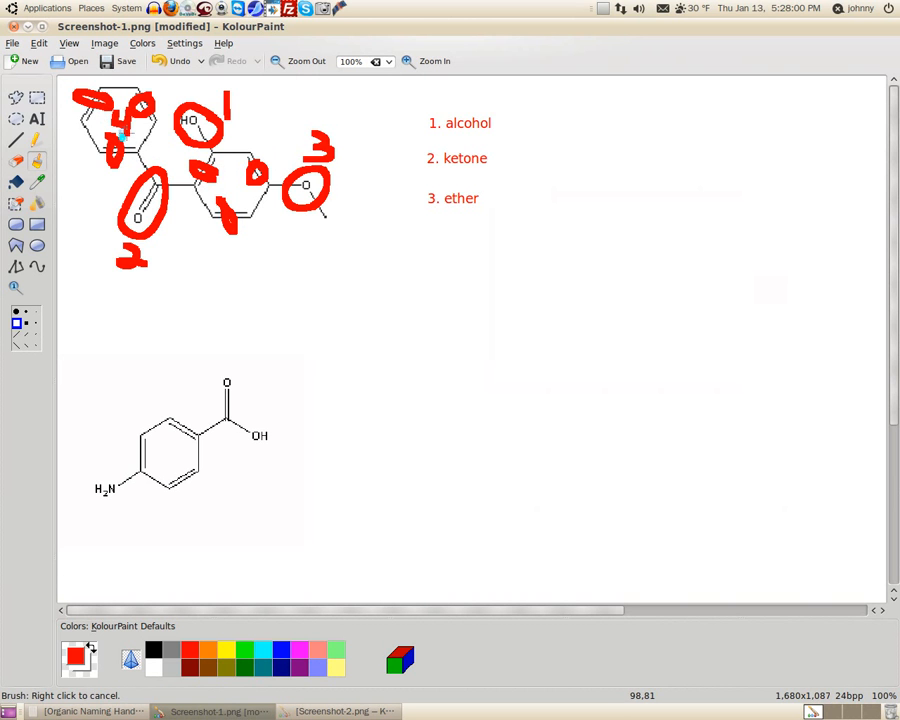
Select the Text tool after marking the ring double bonds with 4
left_click(225, 185)
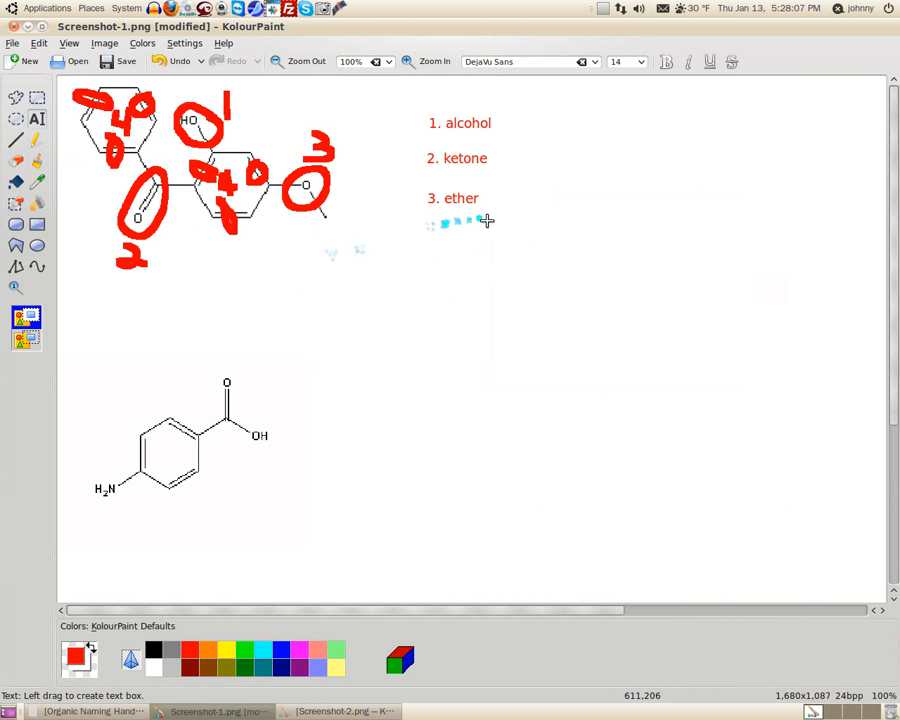
Add a red '4. alkene' label in a new text box below '3. ether'
left_click_drag(430, 235, 555, 258)
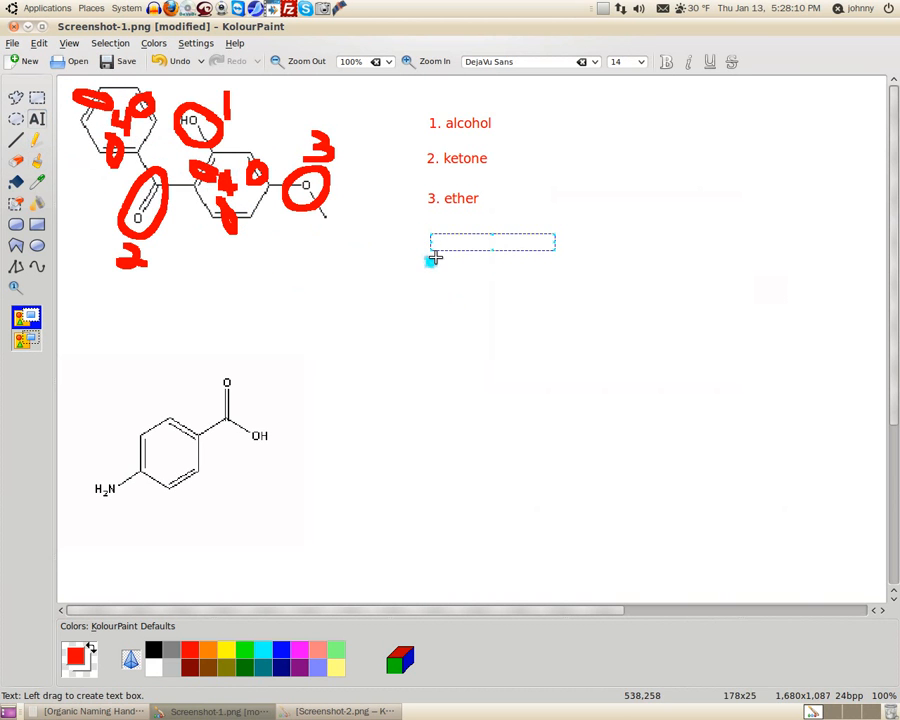
type("4")
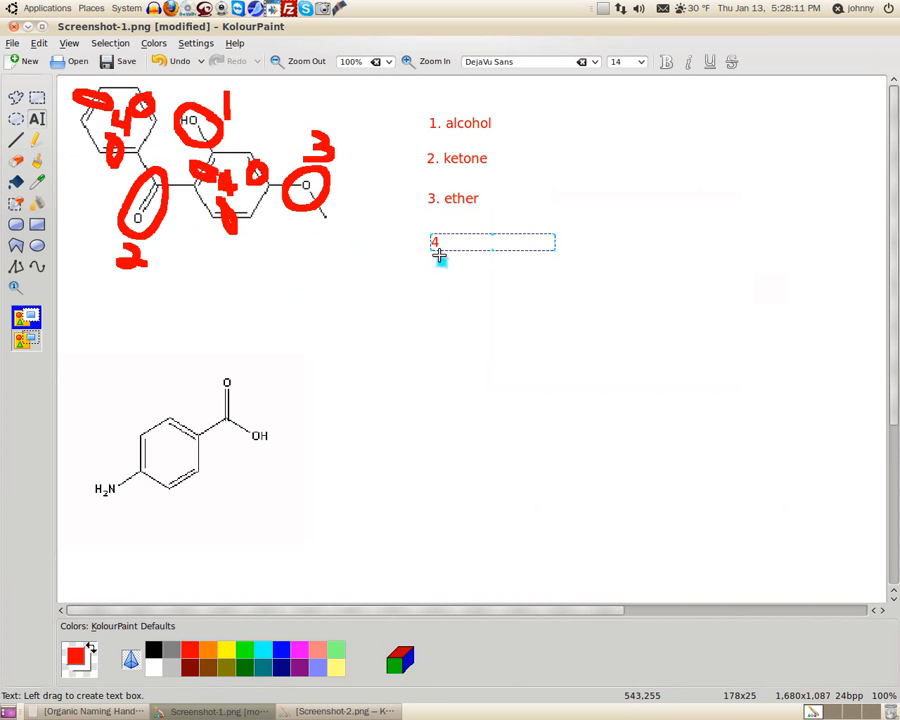
mouse_move(444, 252)
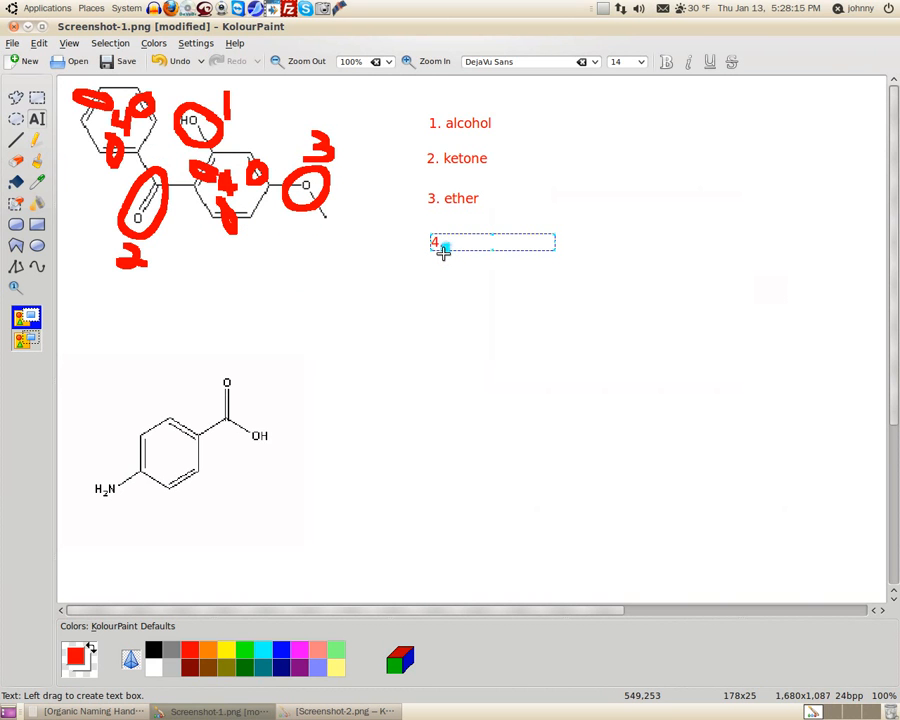
type("a")
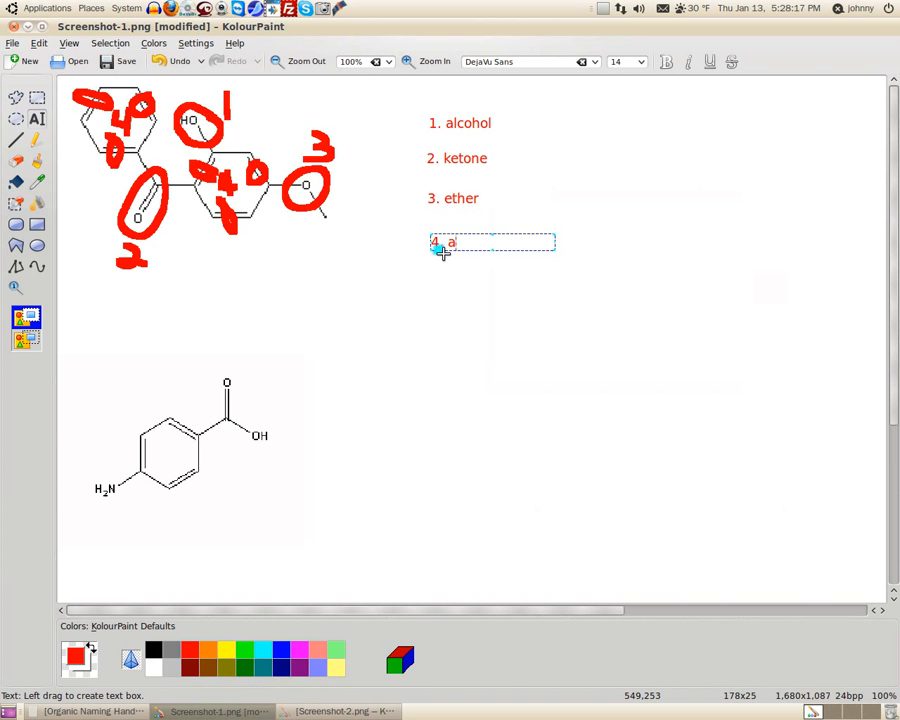
type("lkene")
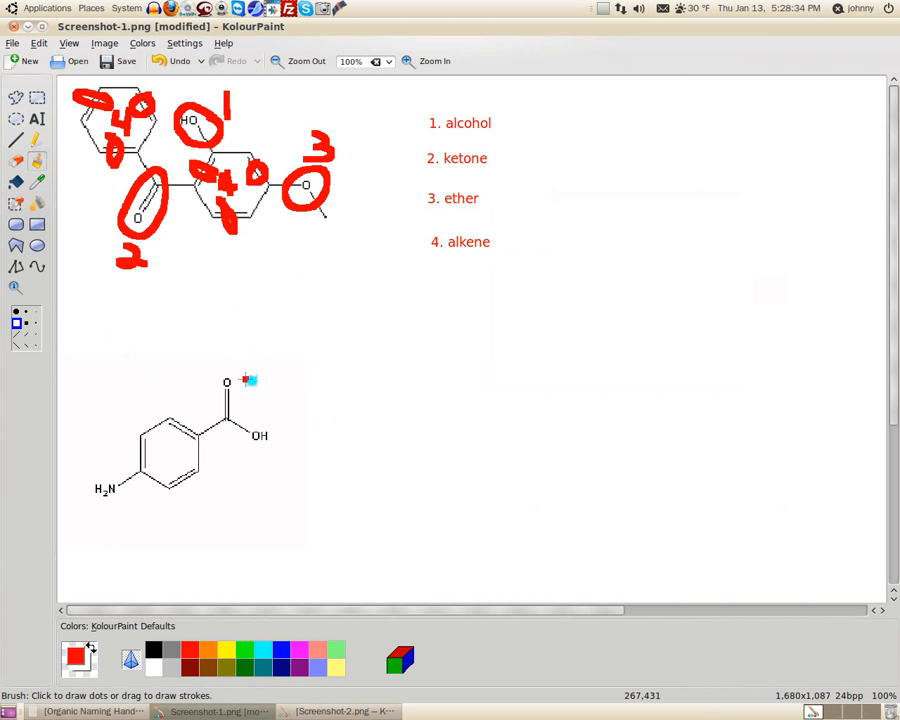
Circle the lower molecule's COOH group in red and write 1 beside it
left_click_drag(245, 378, 215, 425)
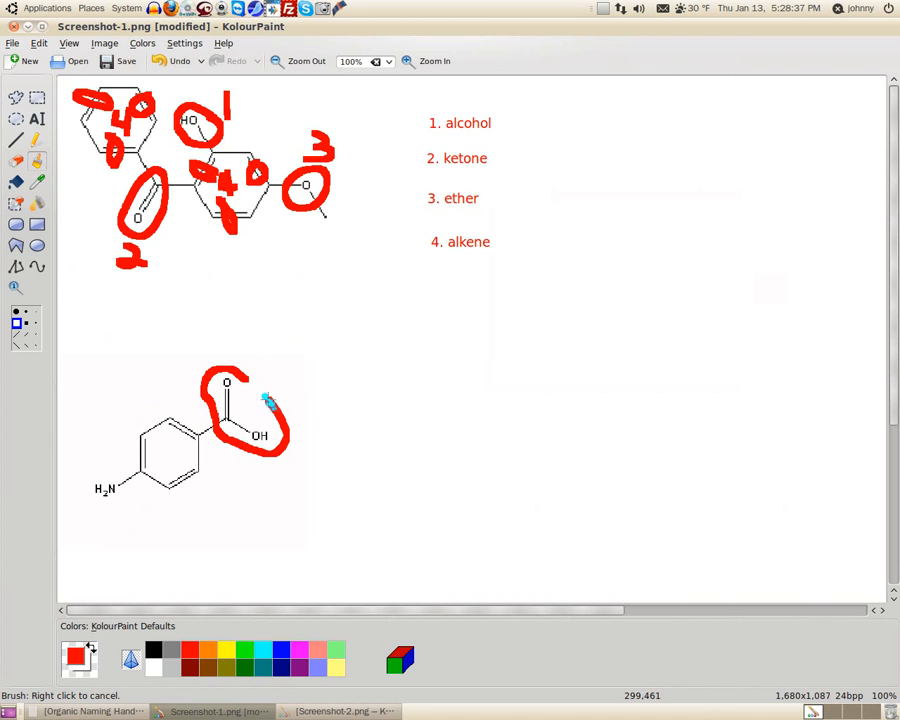
left_click_drag(270, 400, 278, 355)
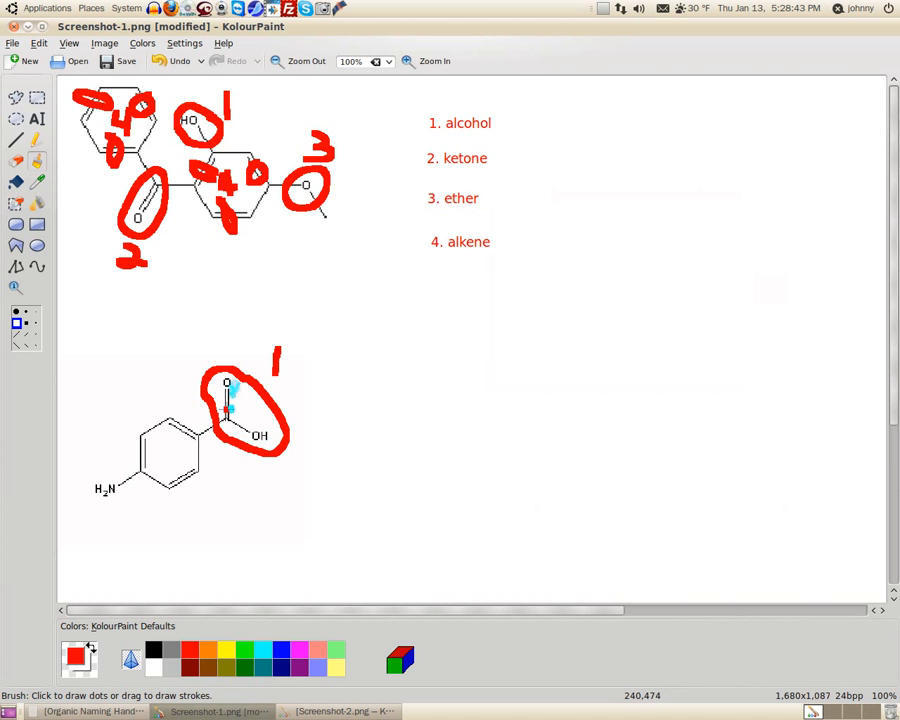
left_click(228, 418)
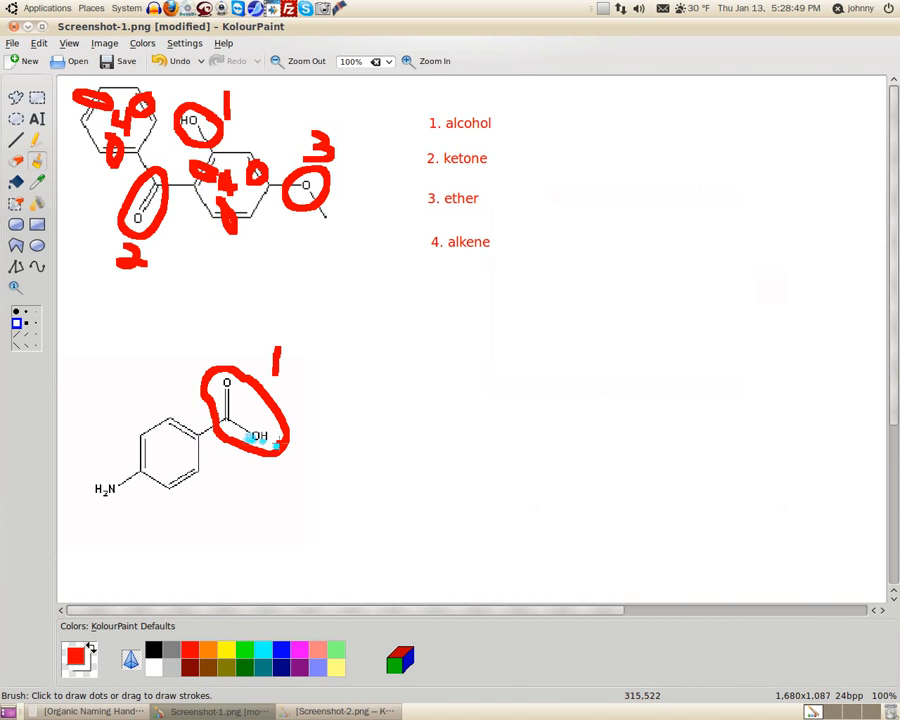
left_click(258, 440)
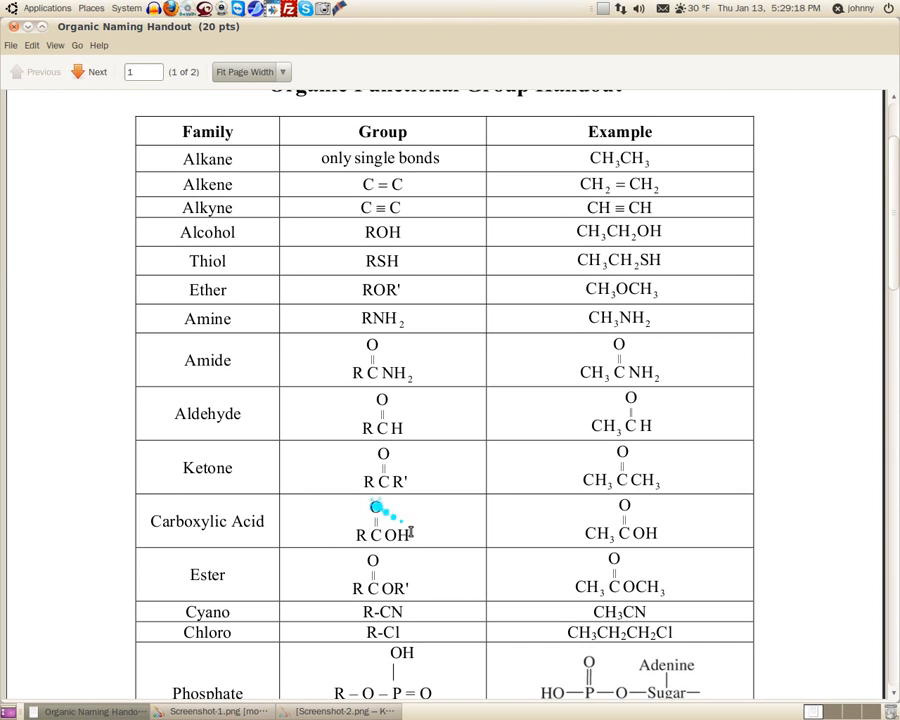
mouse_move(413, 552)
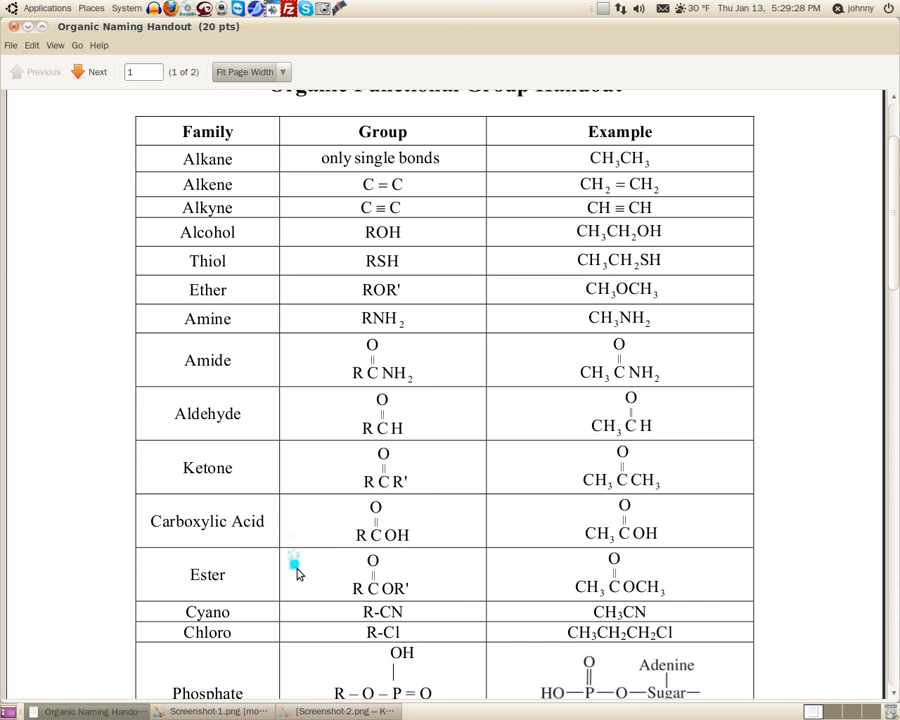
mouse_move(650, 558)
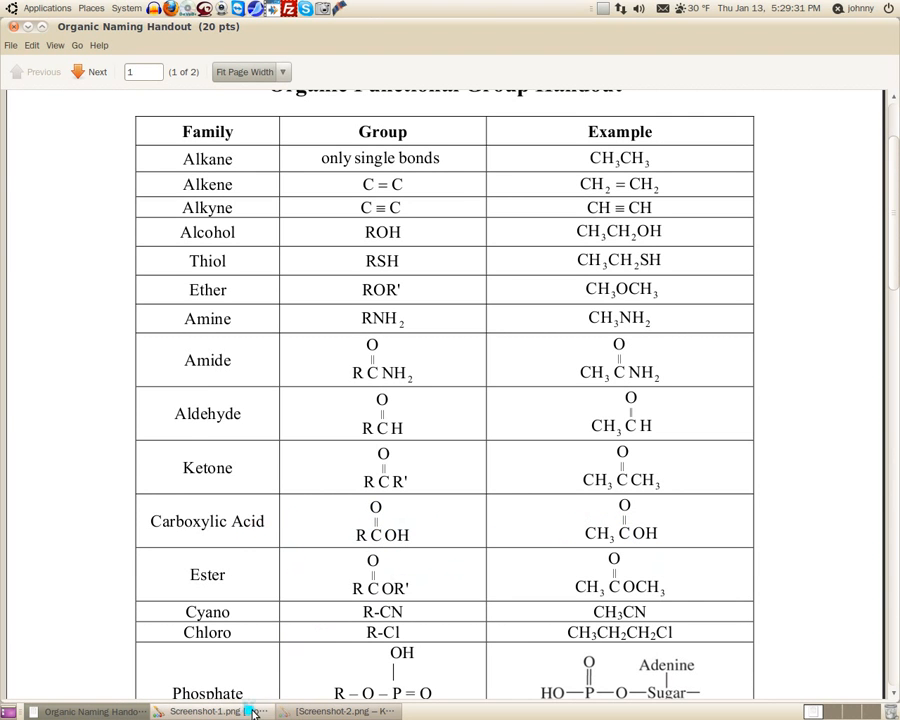
Back in the molecule drawing, type '1. carboxy' in a text box right of the lower molecule
left_click(207, 711)
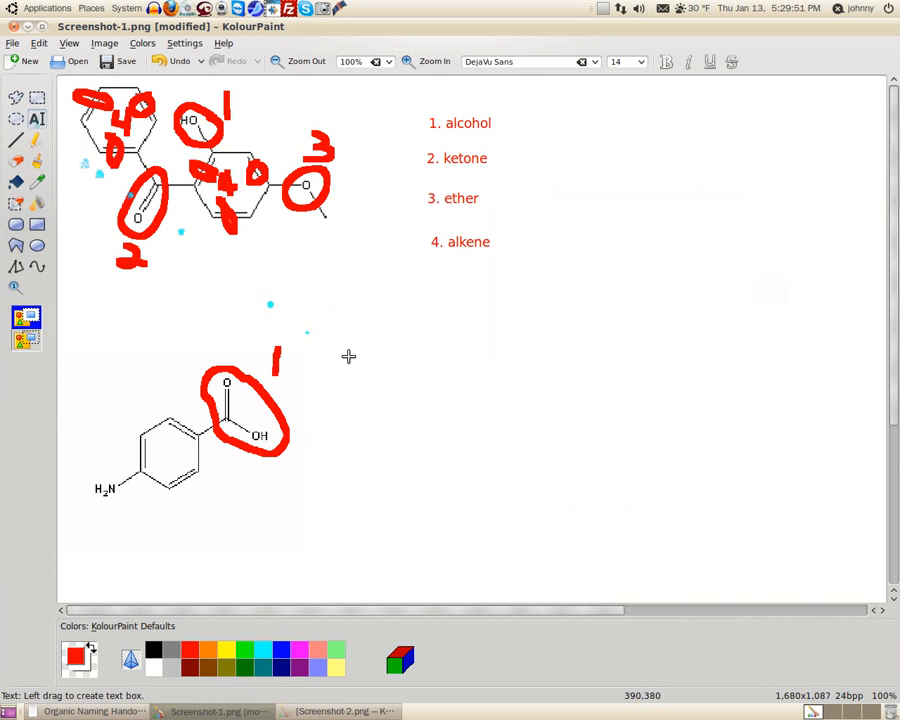
left_click_drag(413, 350, 543, 370)
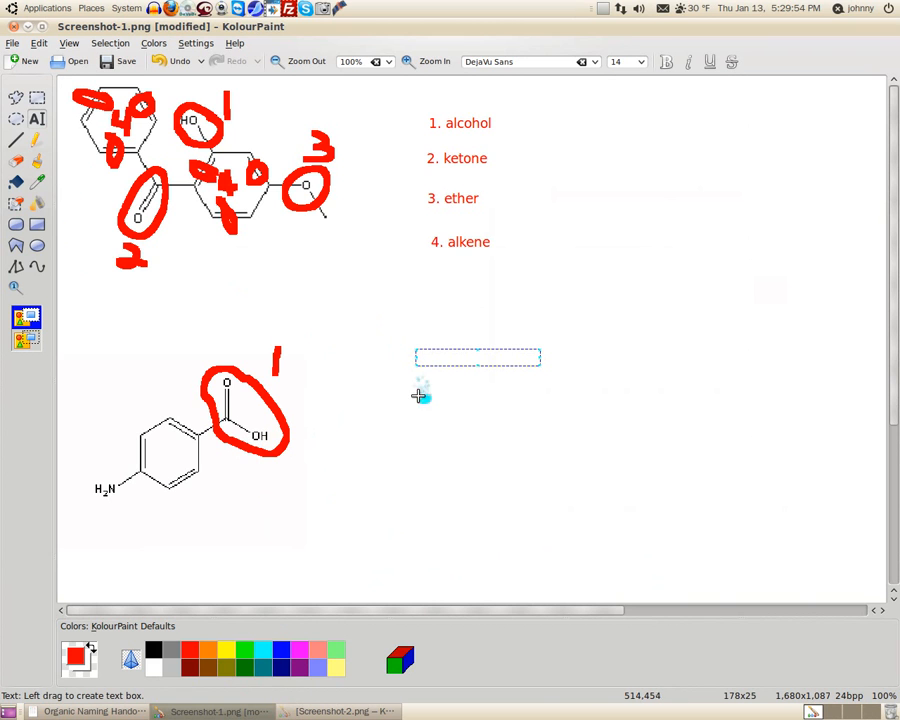
type("1.")
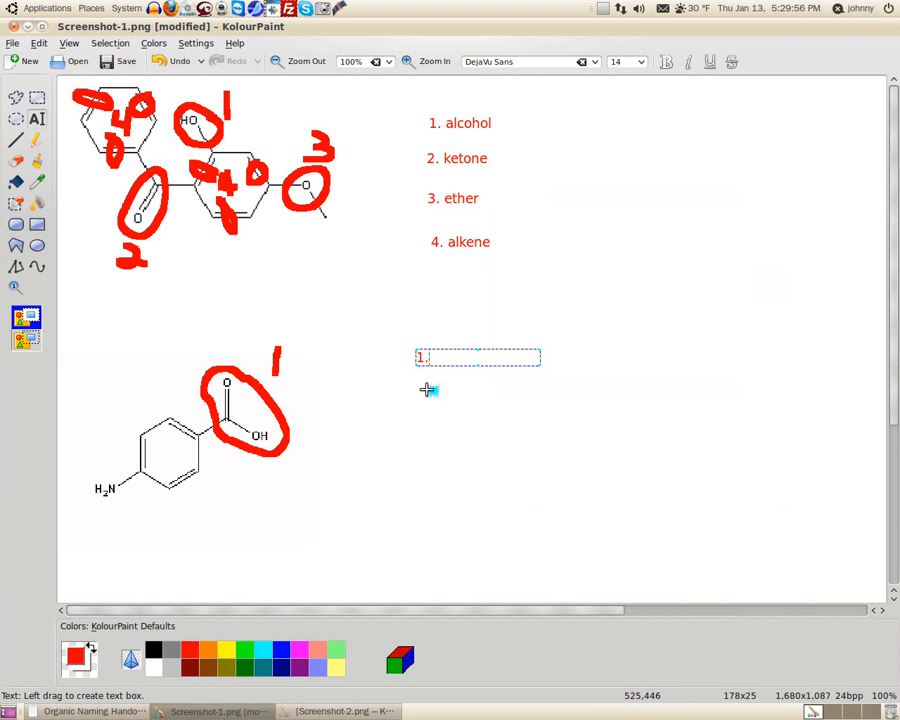
type("ca")
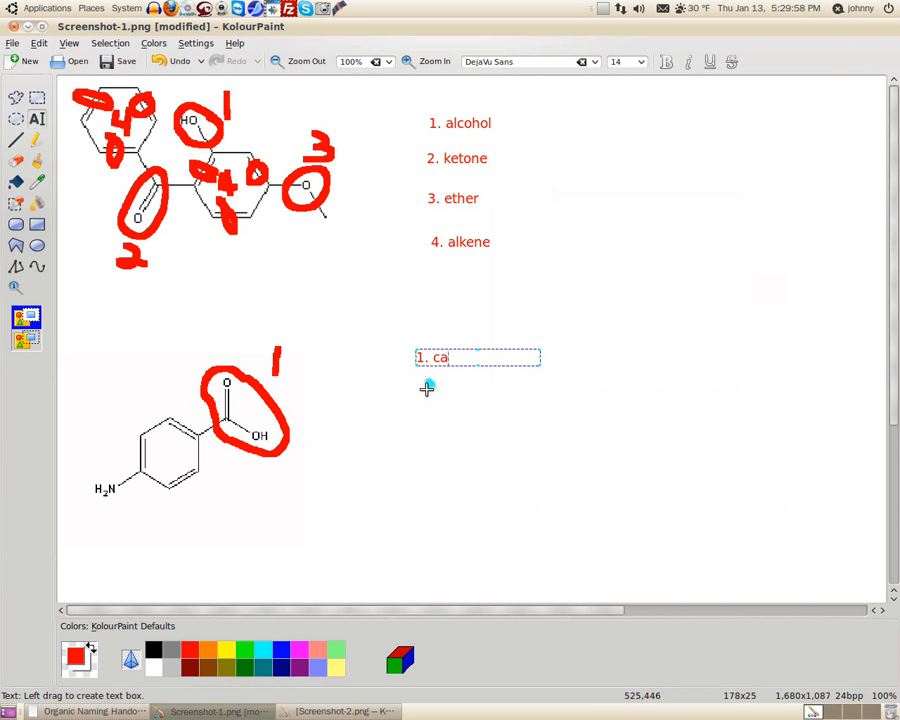
type("r")
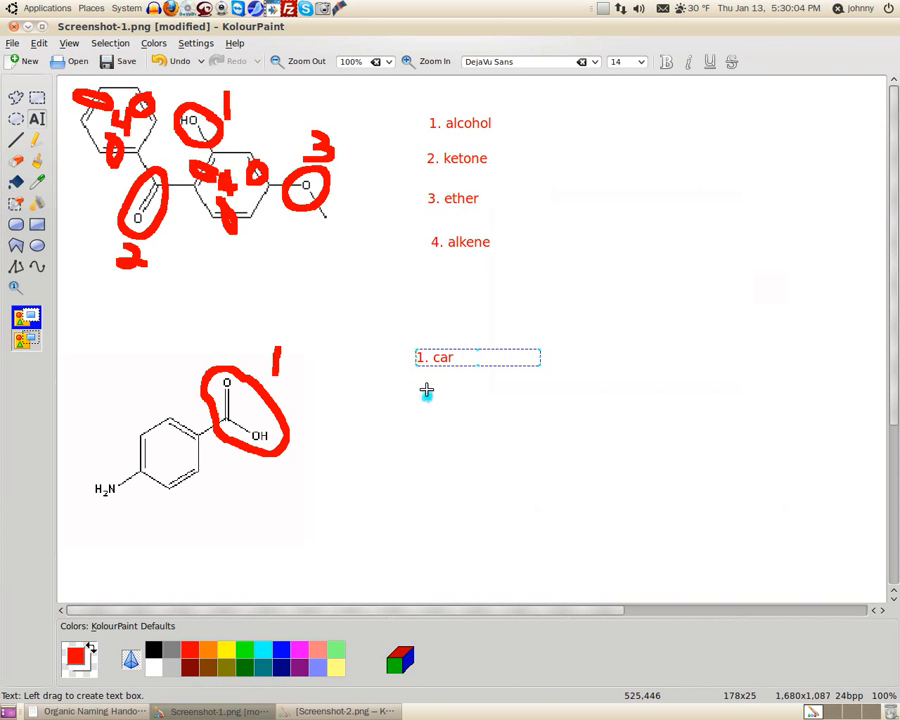
mouse_move(427, 390)
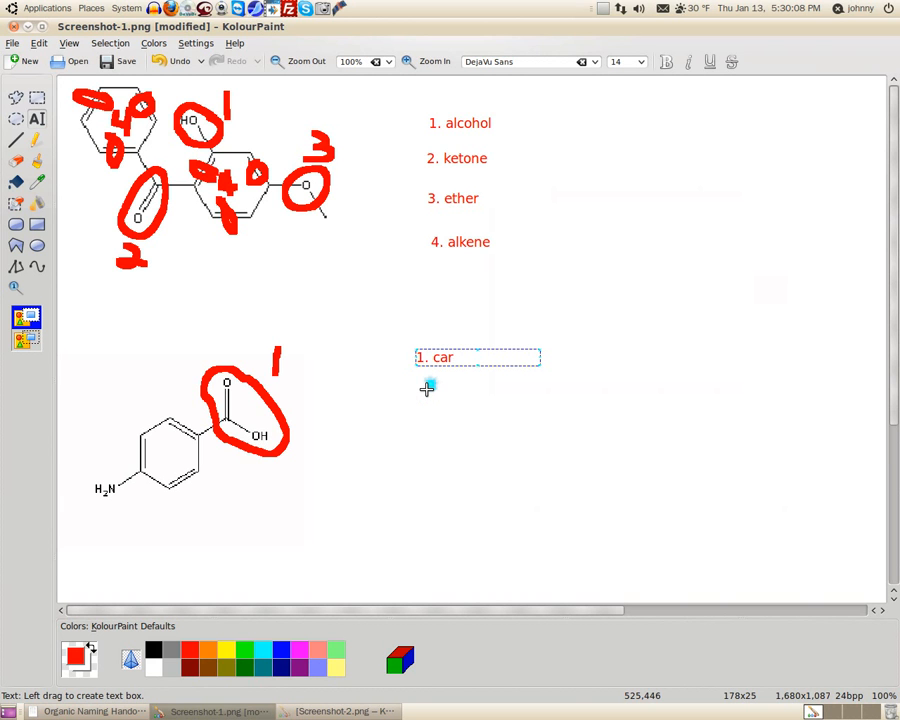
type("boxy")
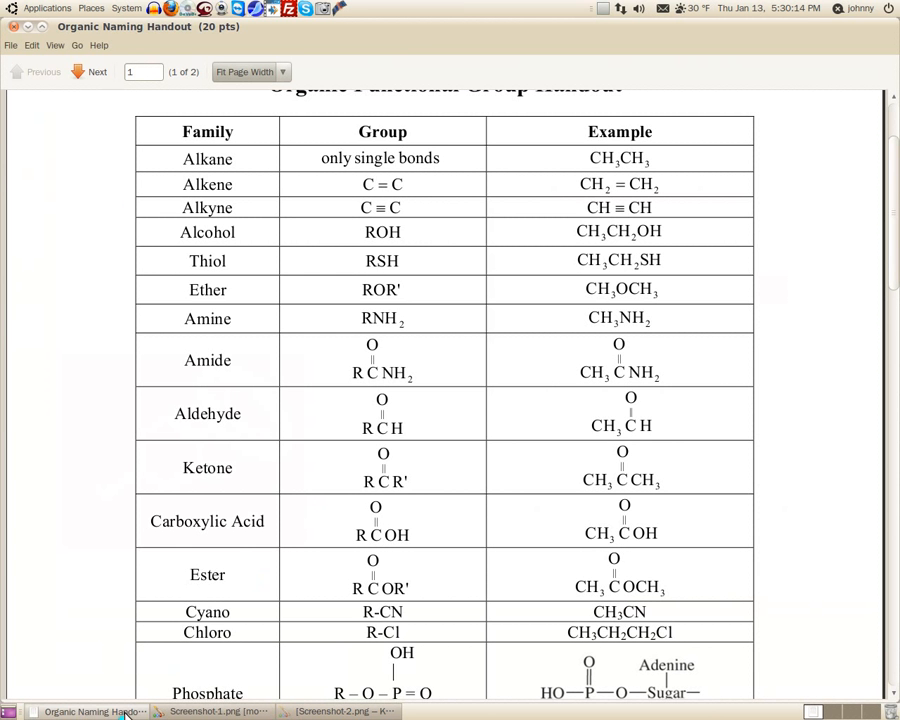
mouse_move(165, 535)
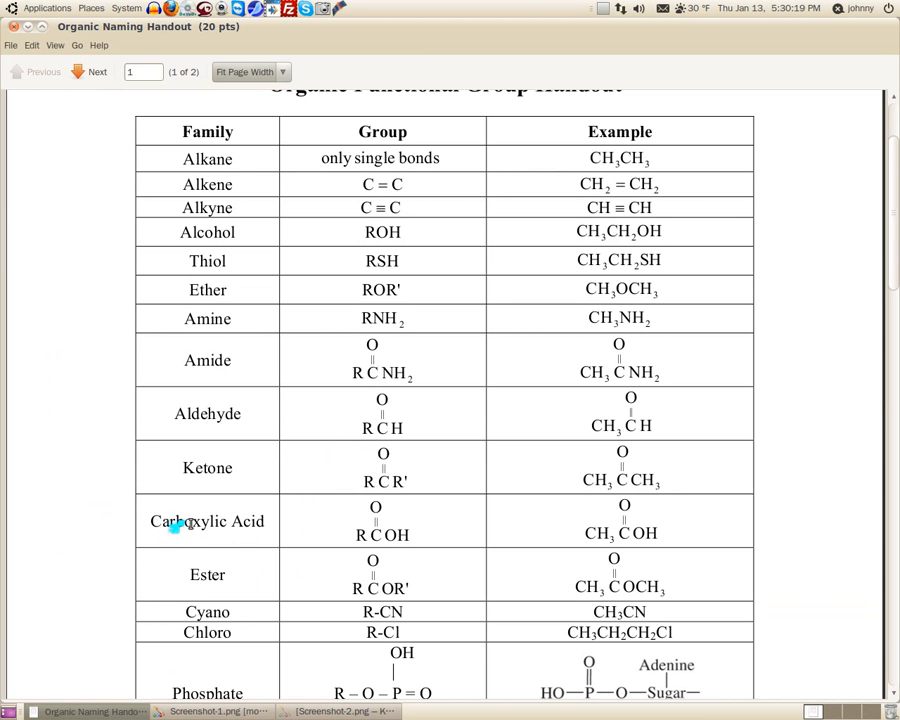
left_click(207, 711)
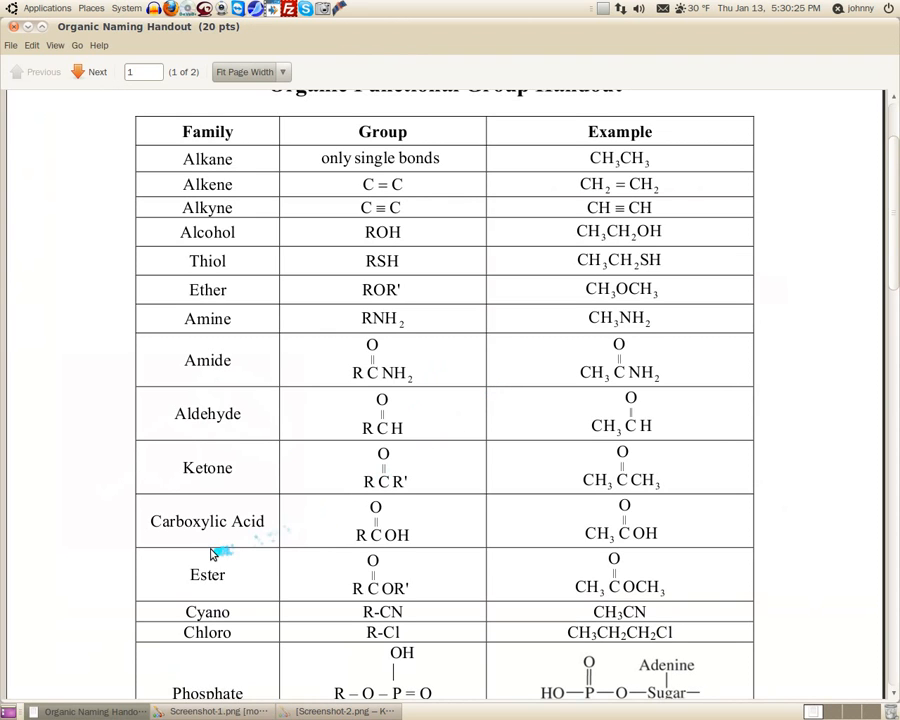
left_click(210, 711)
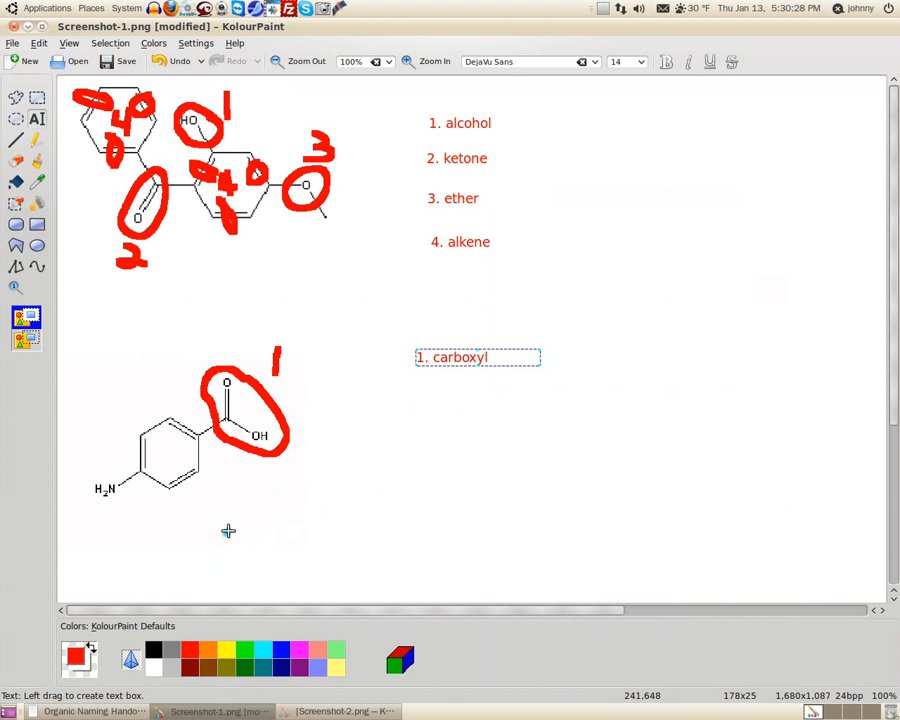
Complete the first list item so it reads '1. carboxylic acid'
type("ic")
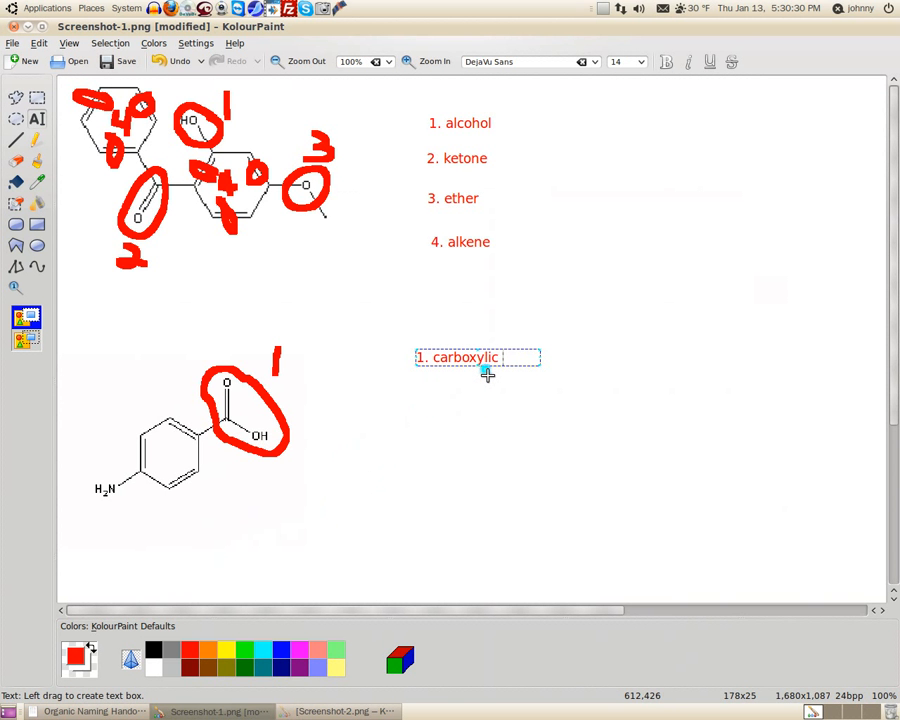
type("acid")
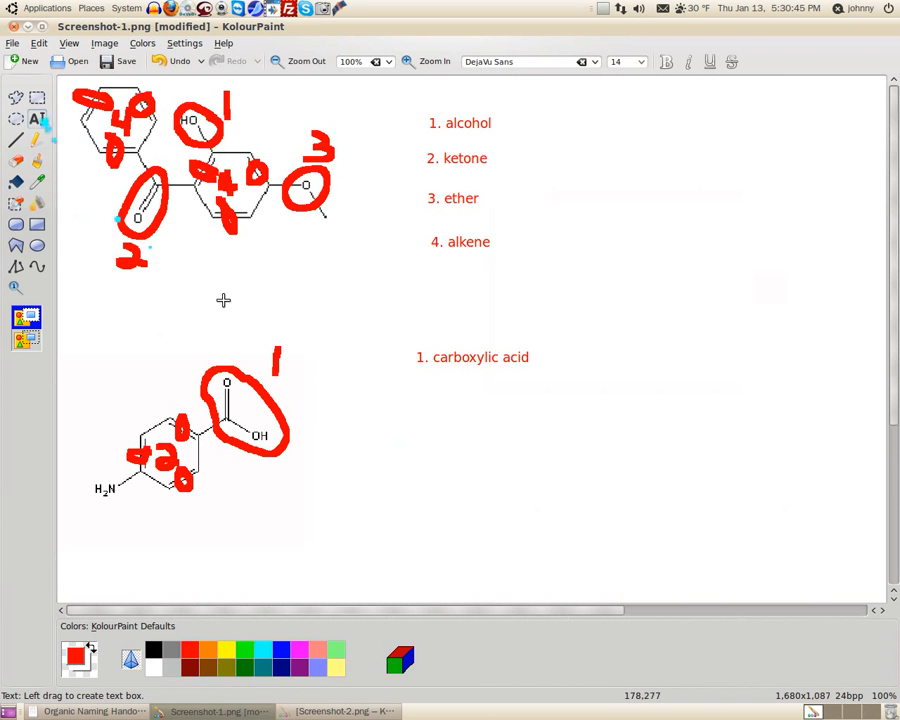
Add a red '2. alkene' text label beneath the first list item
left_click_drag(413, 405, 543, 420)
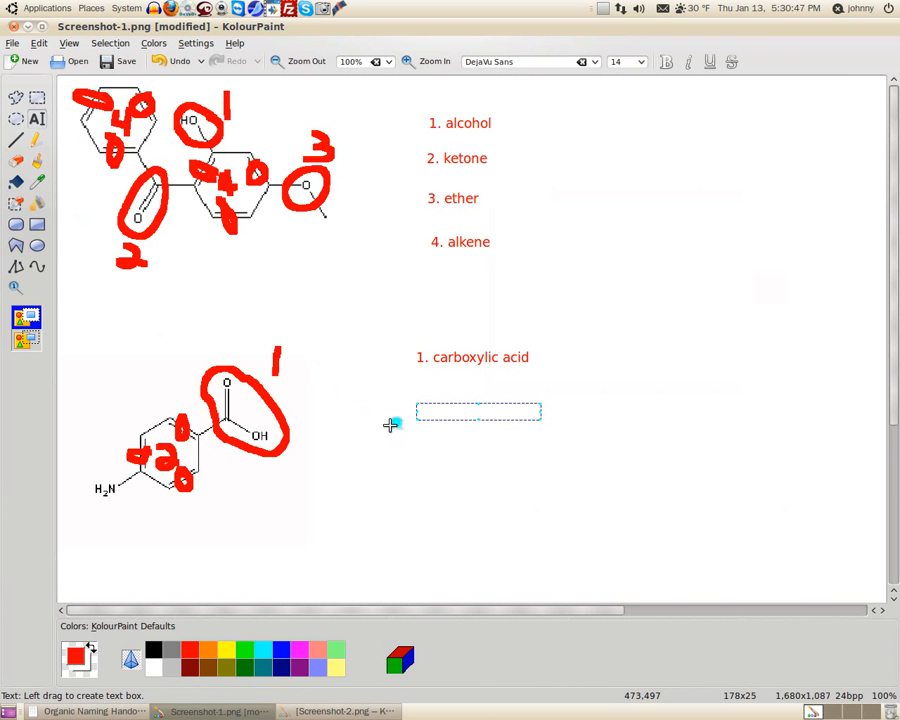
type("2.")
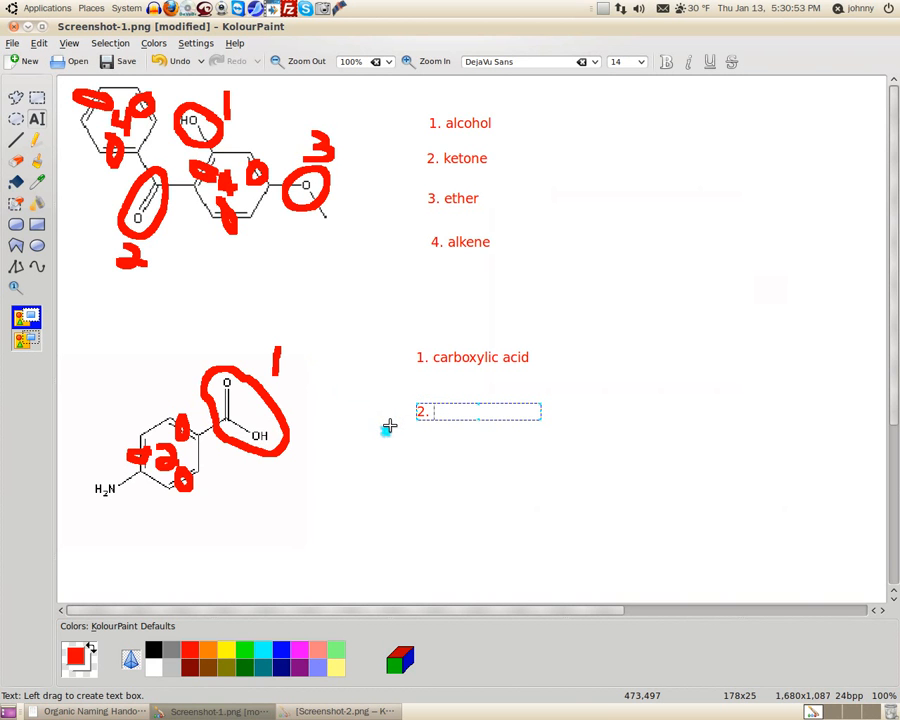
type("alken")
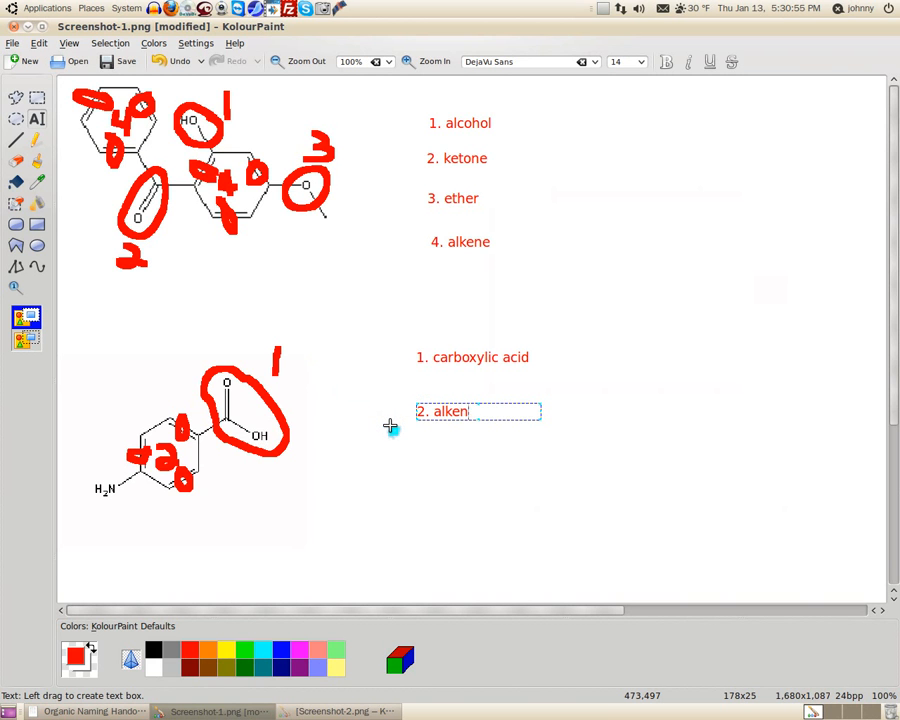
type("e")
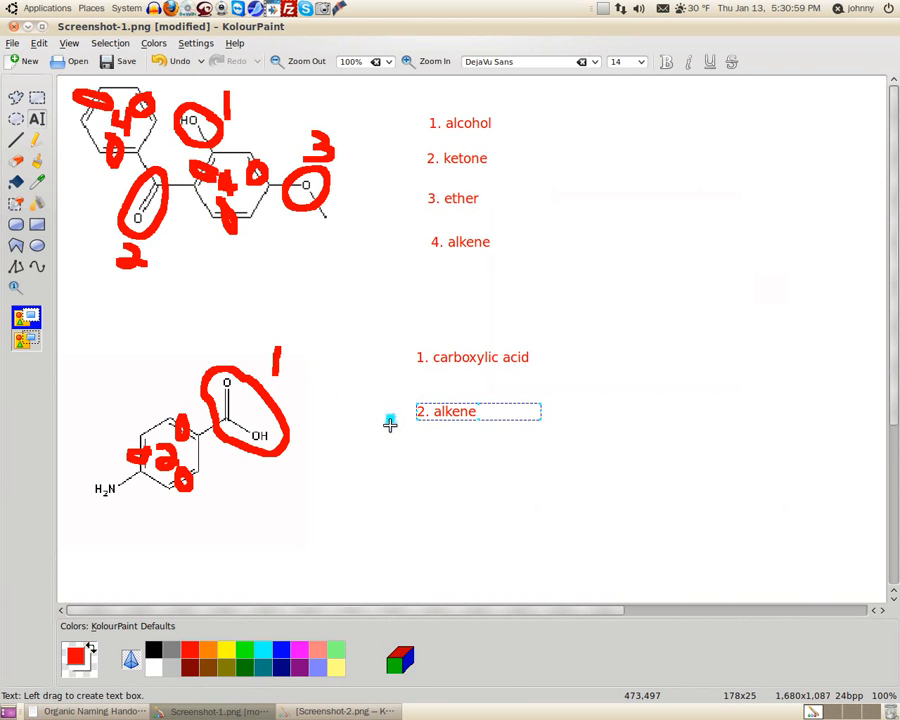
mouse_move(3, 258)
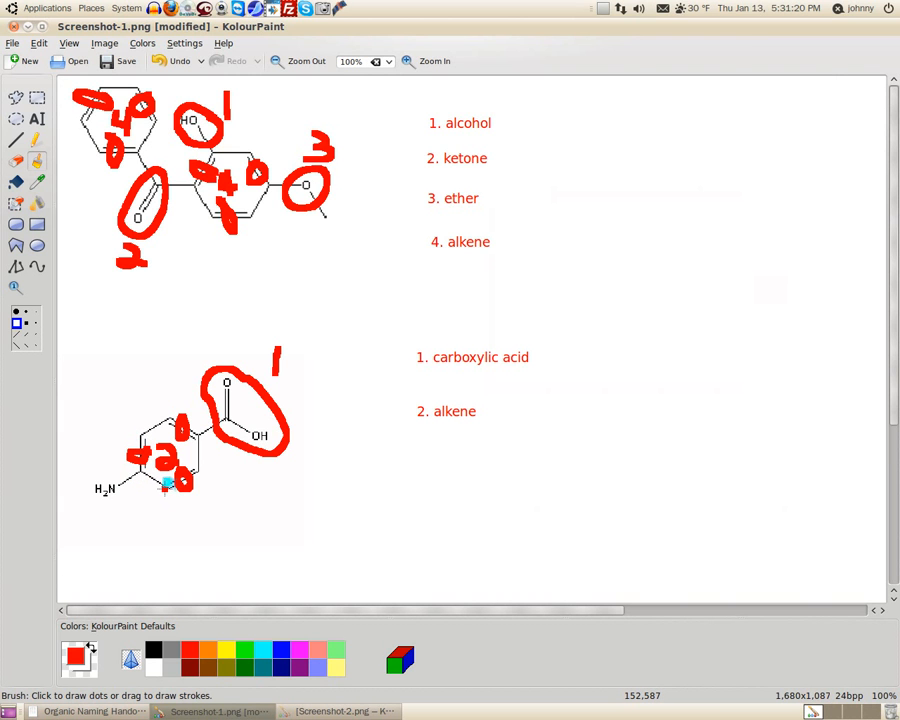
Touch up the ring marks, circle the H2N group in red, and list '3. amine'
left_click(165, 482)
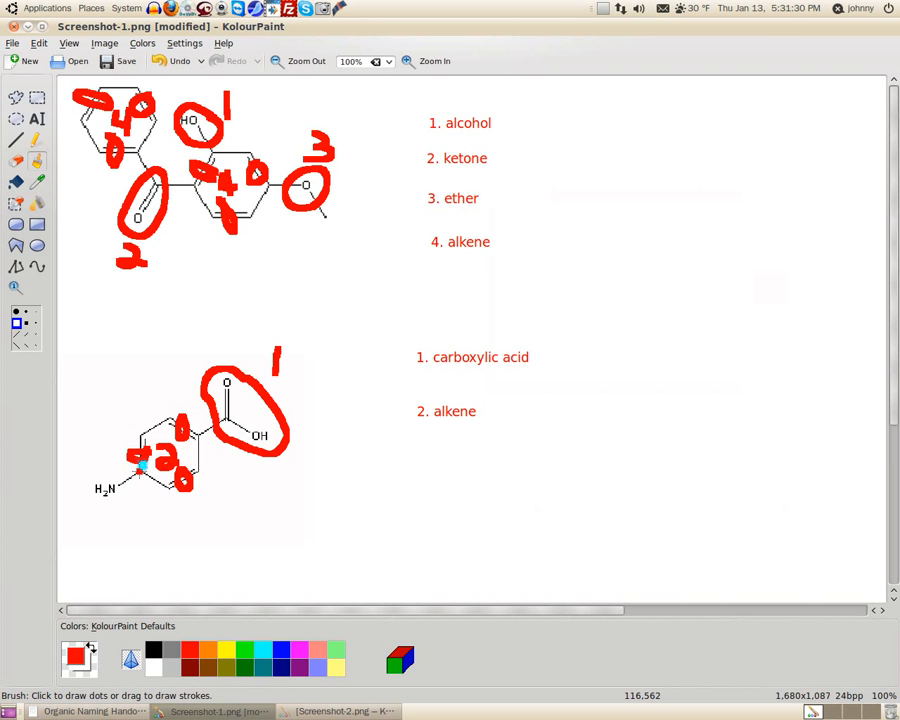
left_click(137, 467)
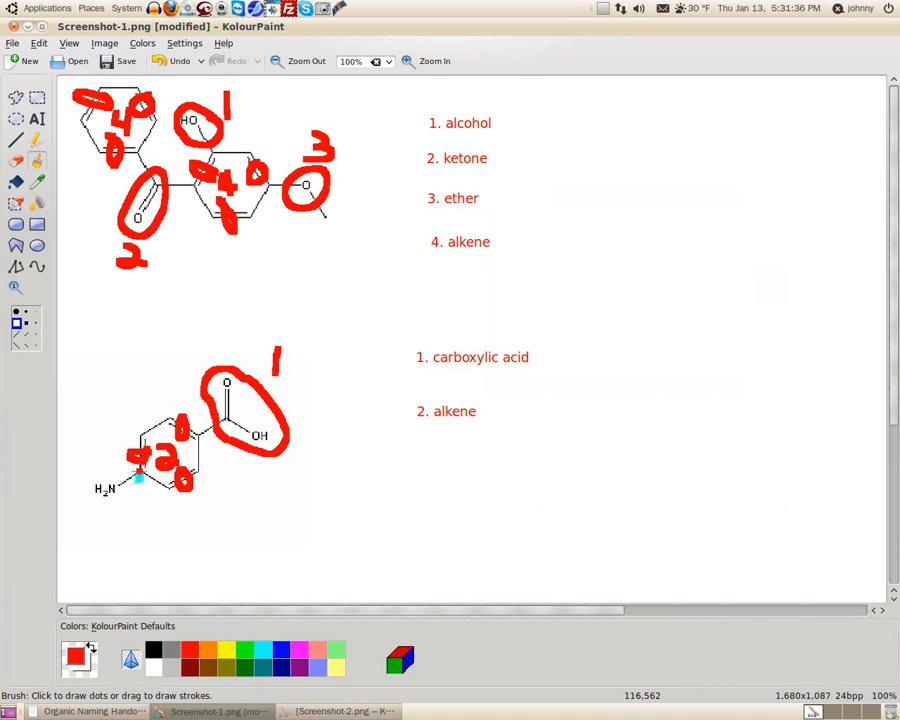
left_click_drag(137, 481, 232, 450)
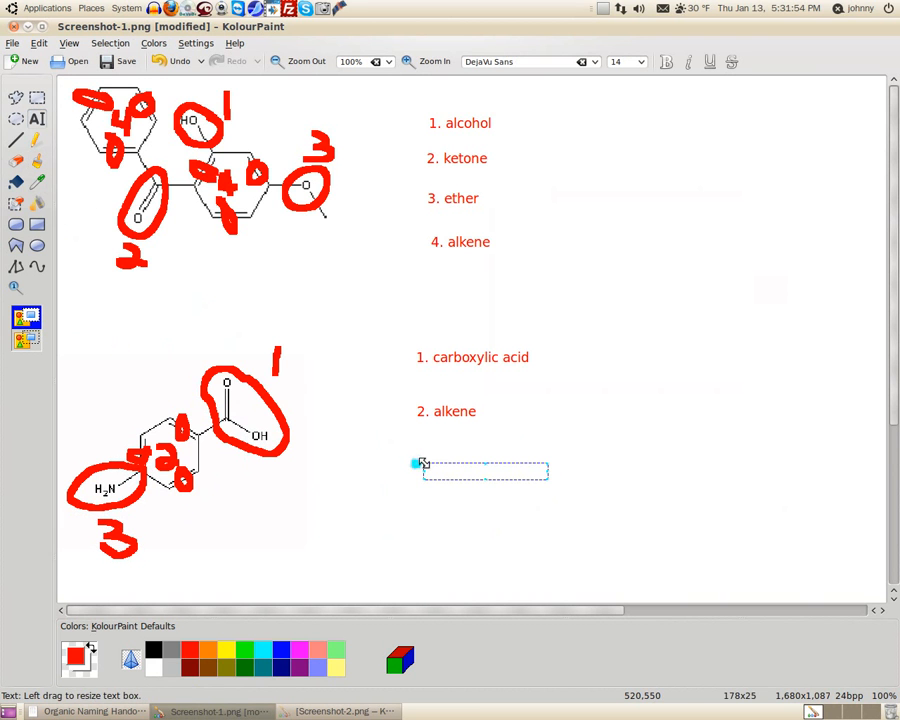
type("3. a")
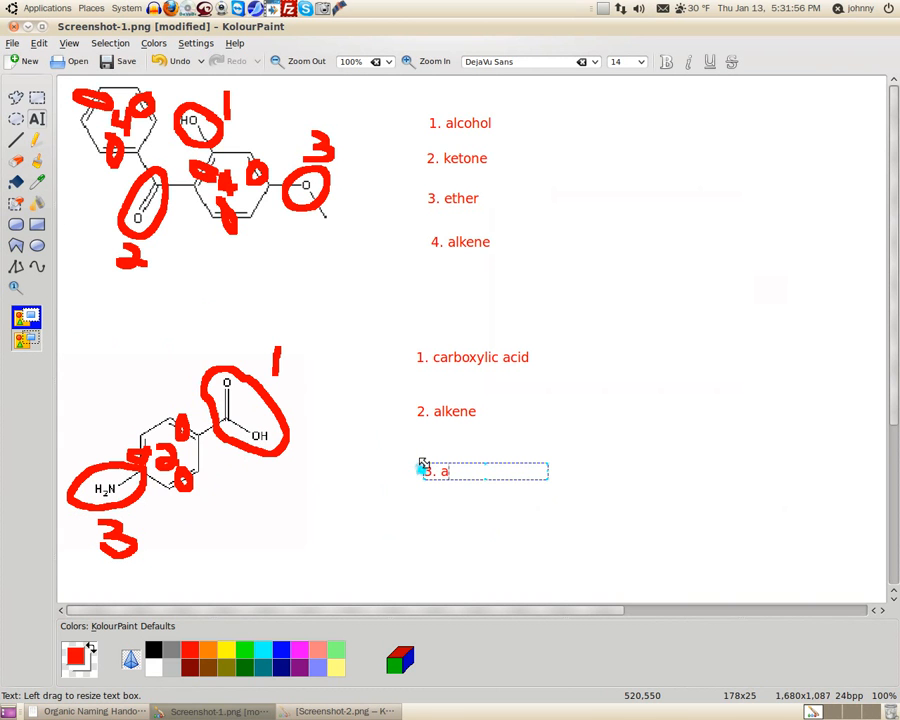
type("mine")
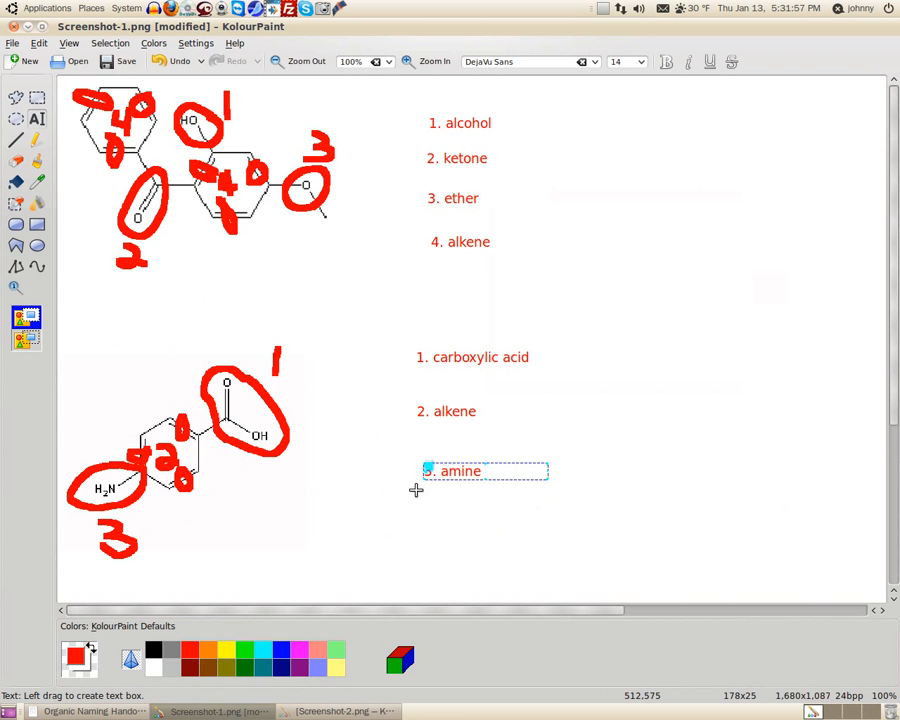